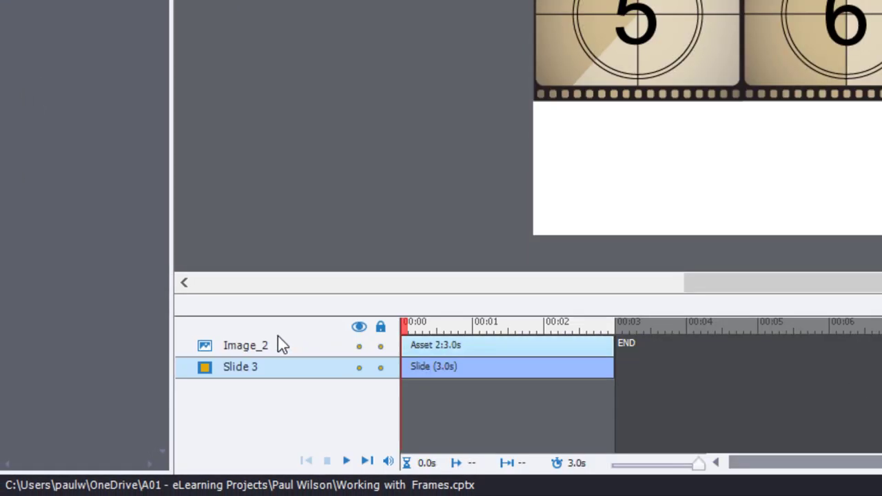
Display slide 2, the reference slide listing frame-related system variables like cpInfoCurrentFrame.
left_click(494, 323)
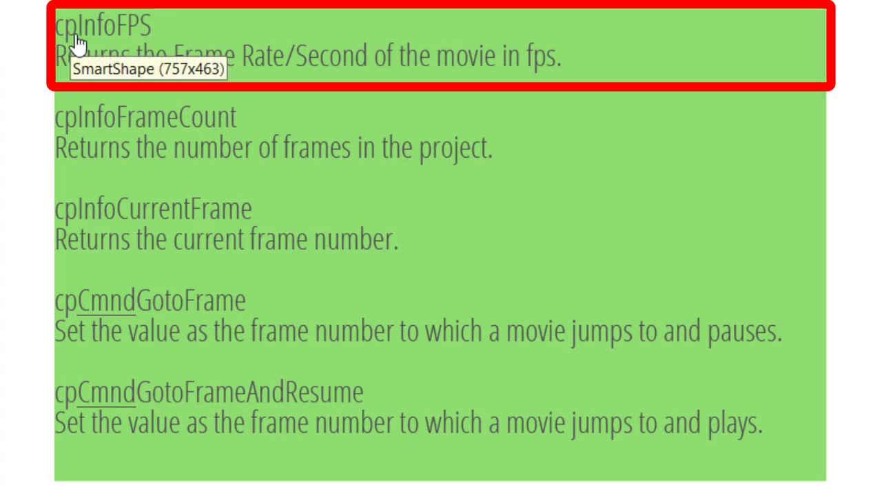
mouse_move(333, 91)
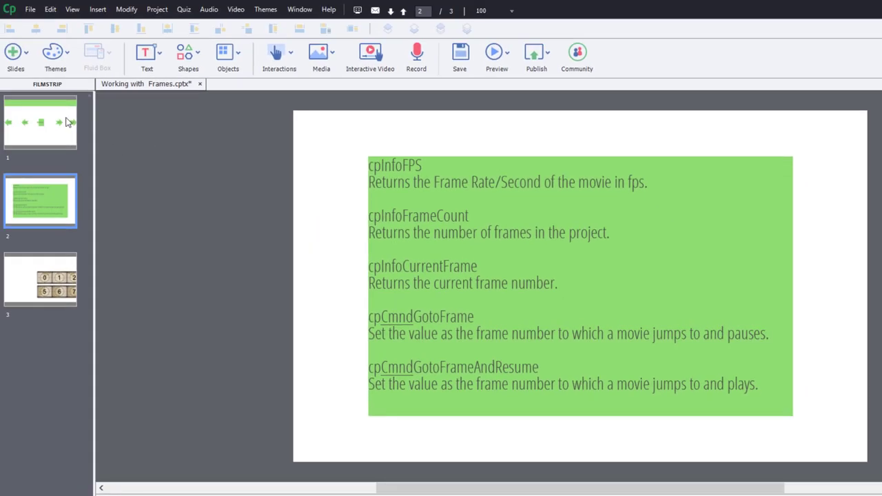
Show slide 1 with the Back, REW, Restart, FFWD and Next navigation buttons.
left_click(40, 121)
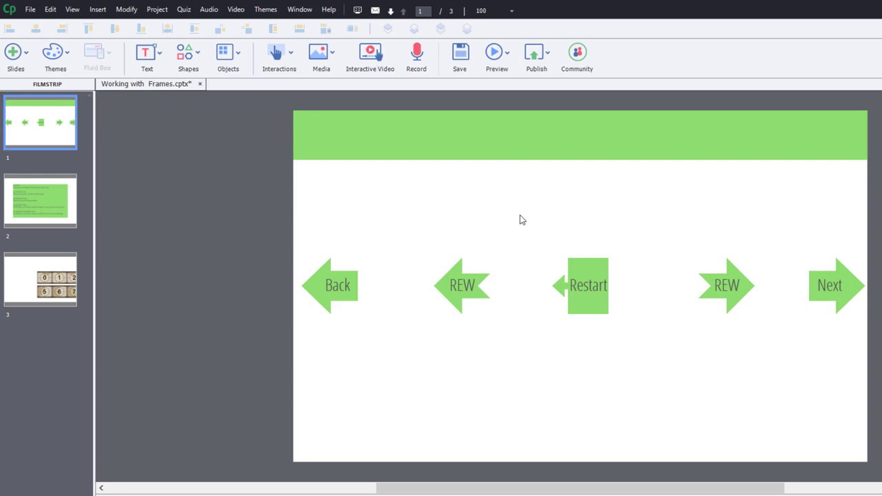
mouse_move(524, 234)
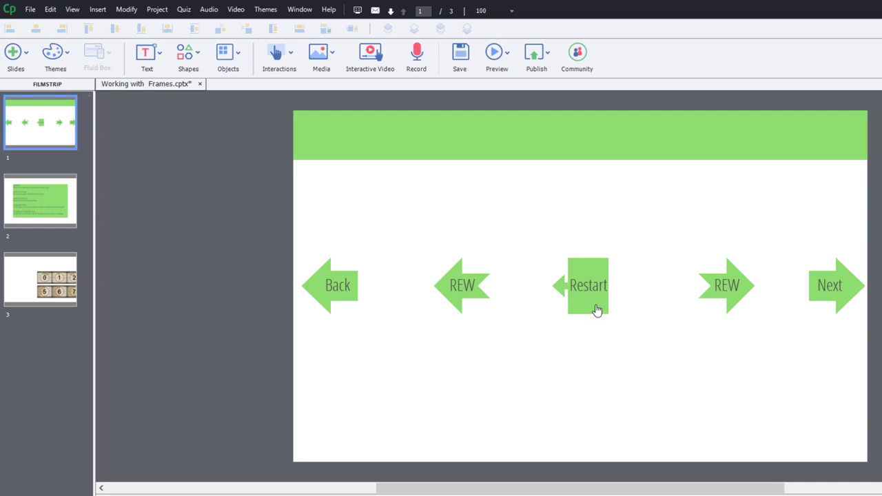
mouse_move(597, 309)
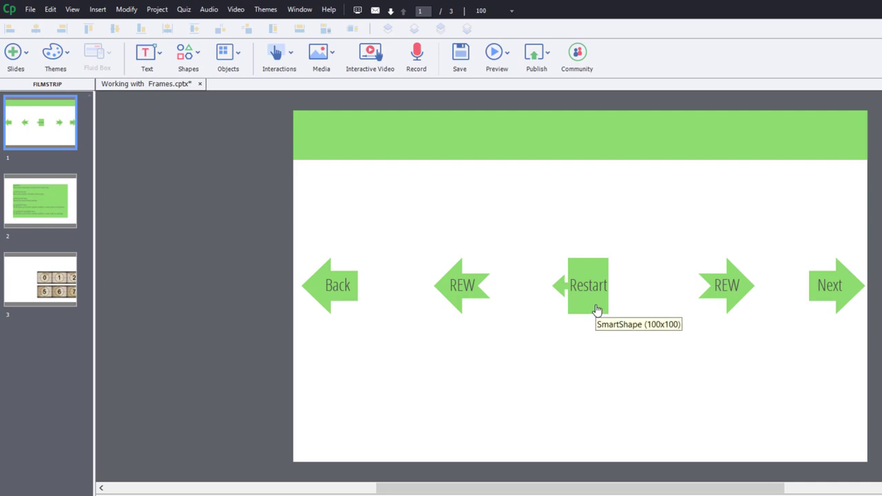
mouse_move(50, 130)
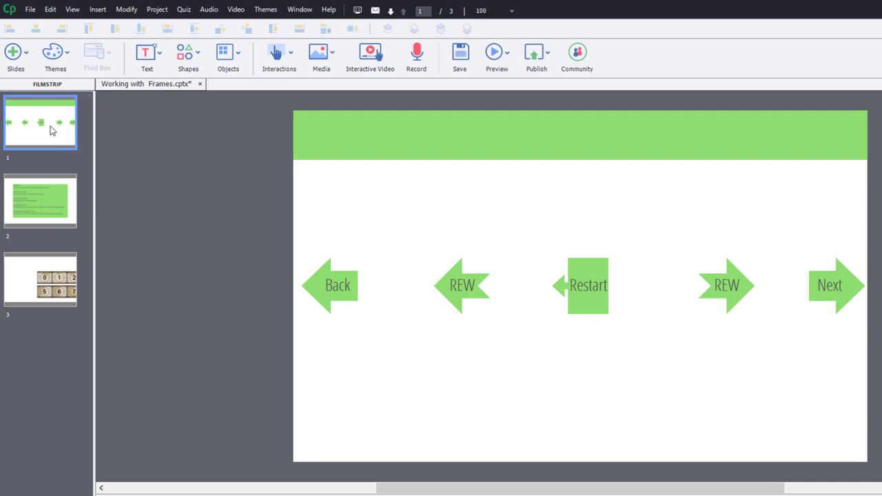
mouse_move(30, 129)
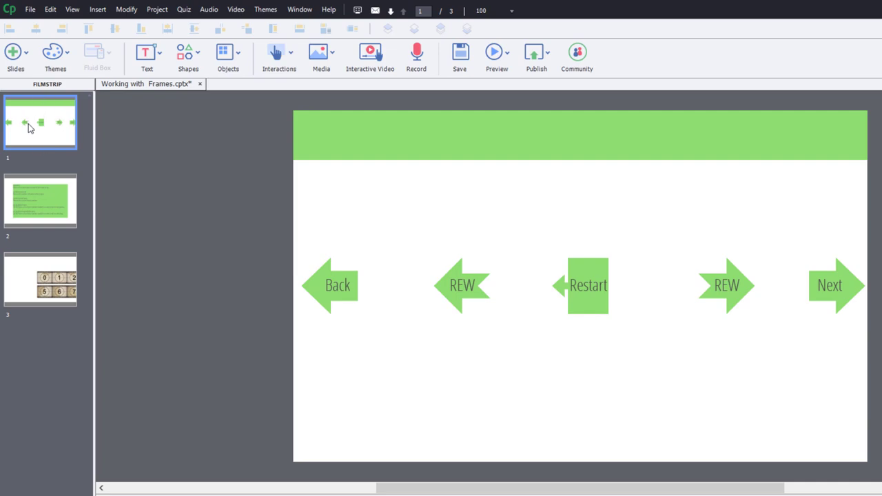
mouse_move(333, 240)
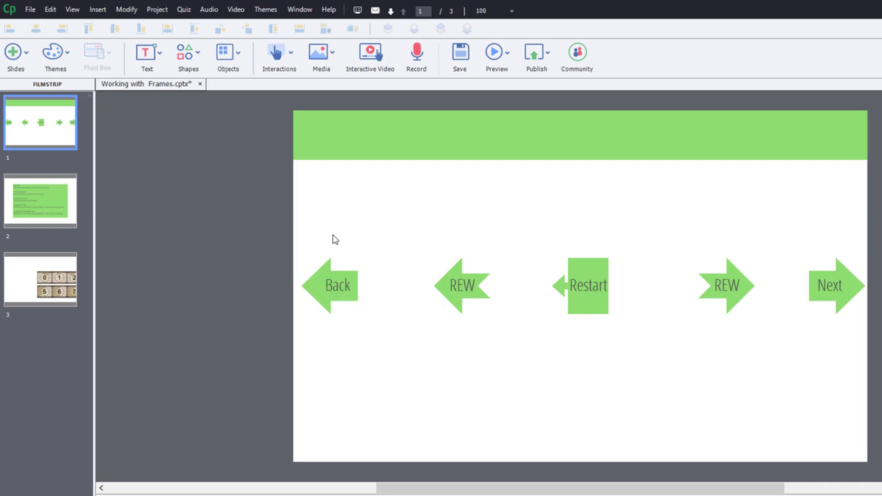
mouse_move(331, 220)
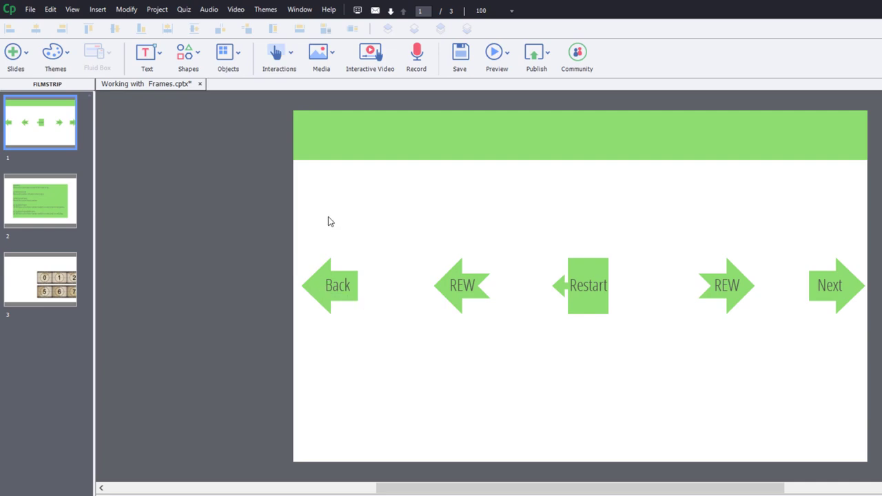
mouse_move(240, 471)
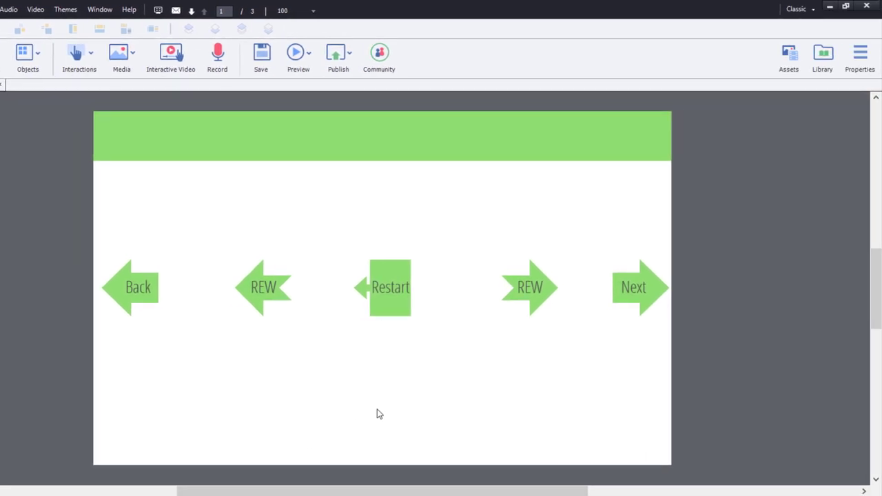
Set slide 1's On Enter action to Execute Advanced Actions in the Properties panel.
left_click(860, 58)
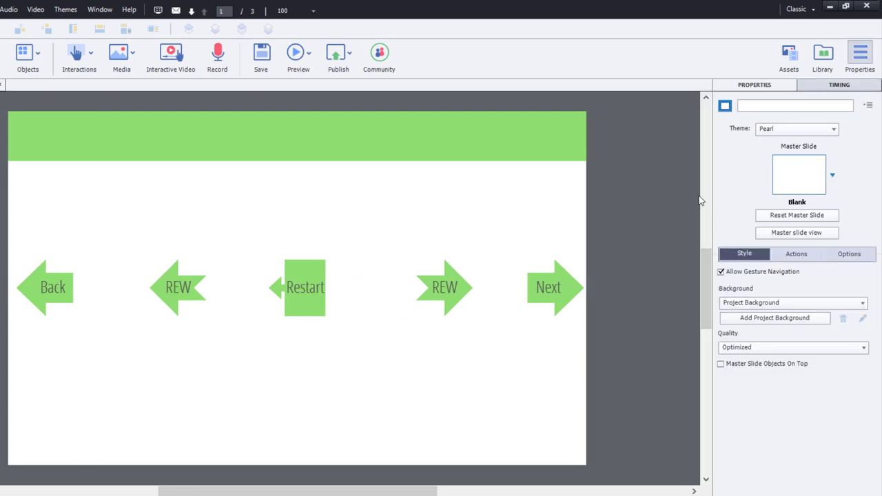
left_click(796, 254)
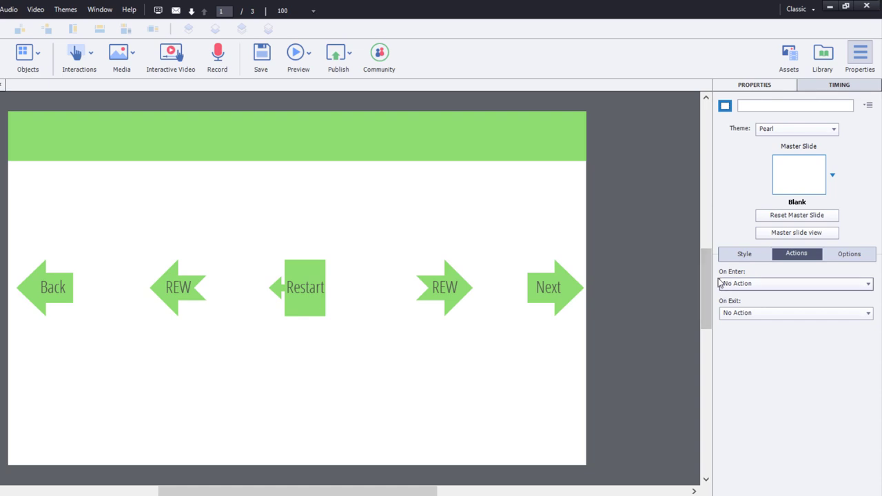
mouse_move(769, 295)
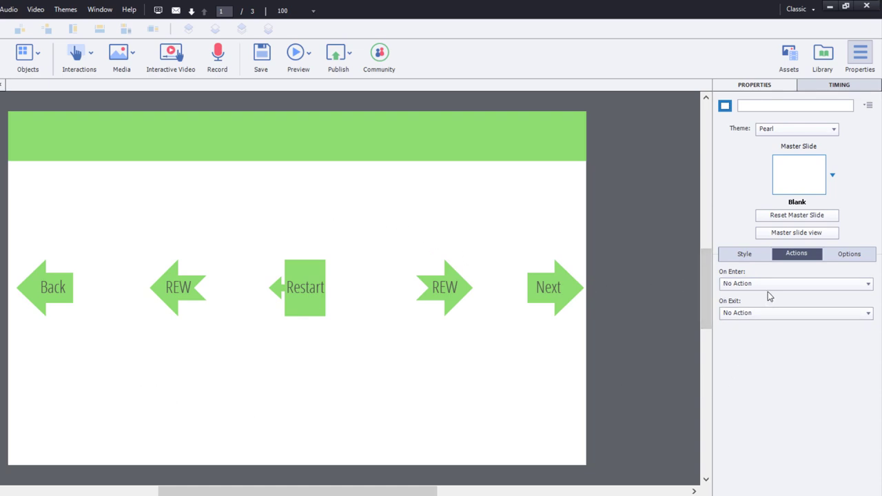
left_click(797, 284)
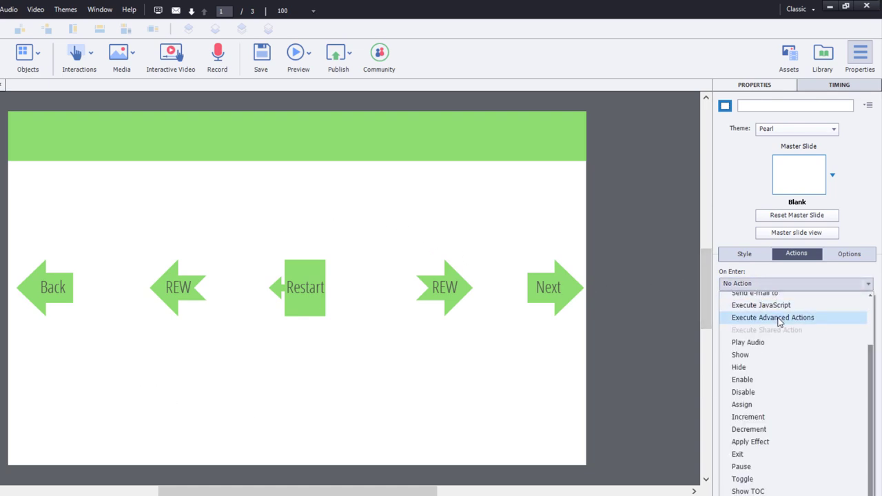
left_click(772, 317)
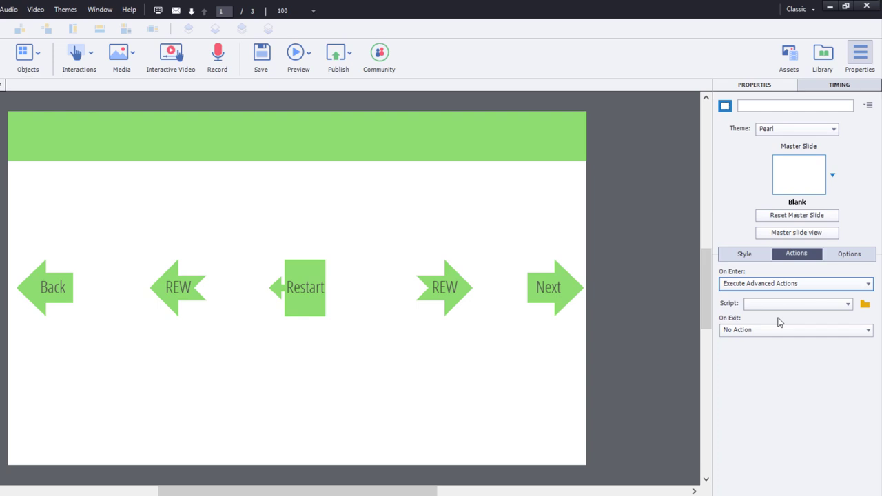
mouse_move(864, 304)
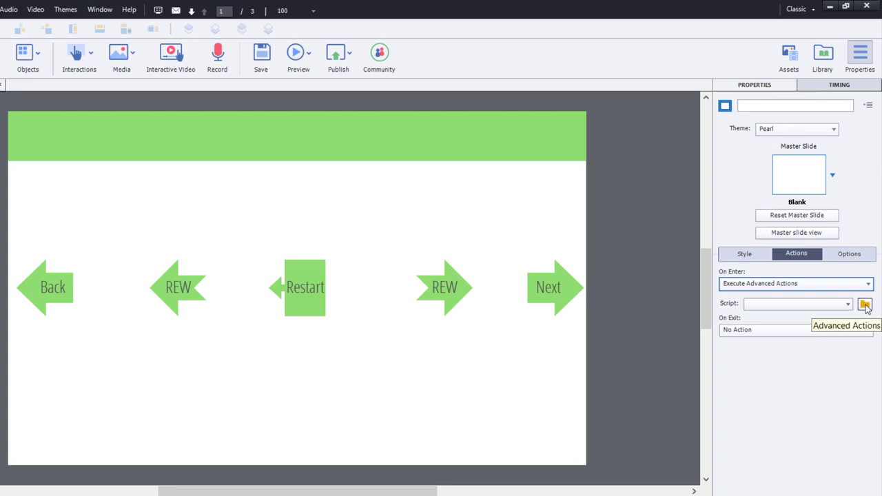
Start a new advanced action named OnEnterAction01 in the Advanced Actions editor.
left_click(866, 303)
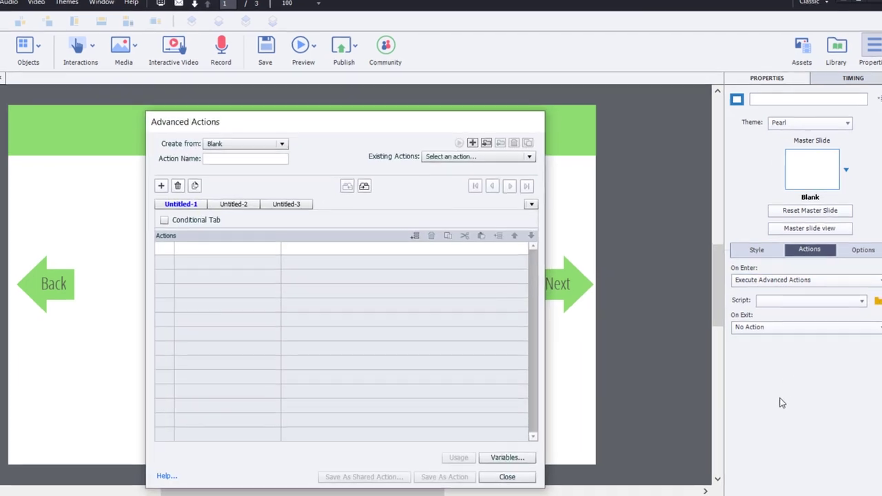
type("O")
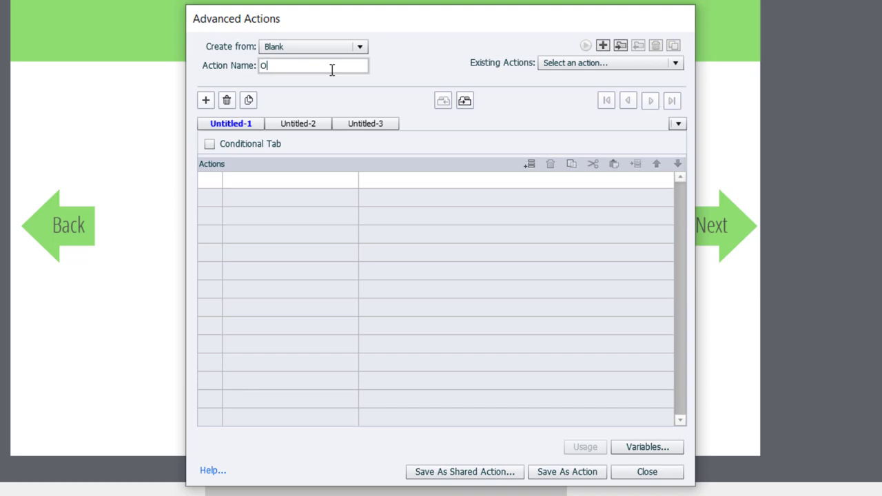
type("nEnterAction01")
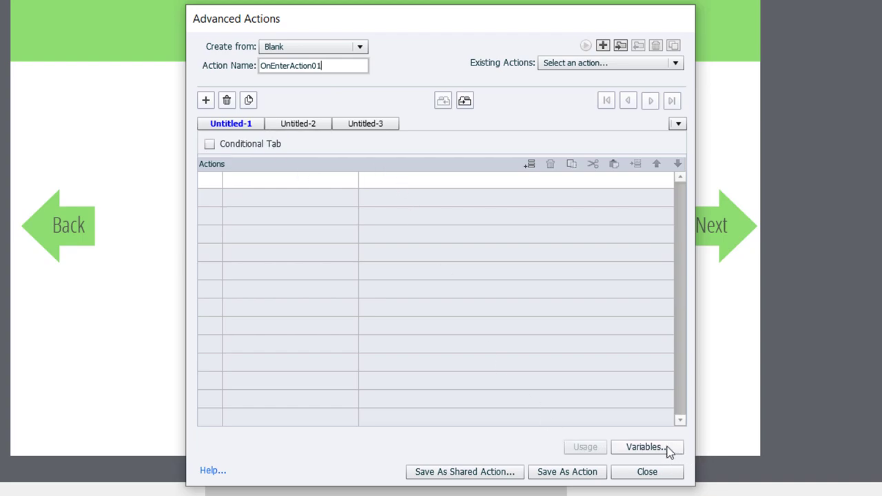
mouse_move(654, 452)
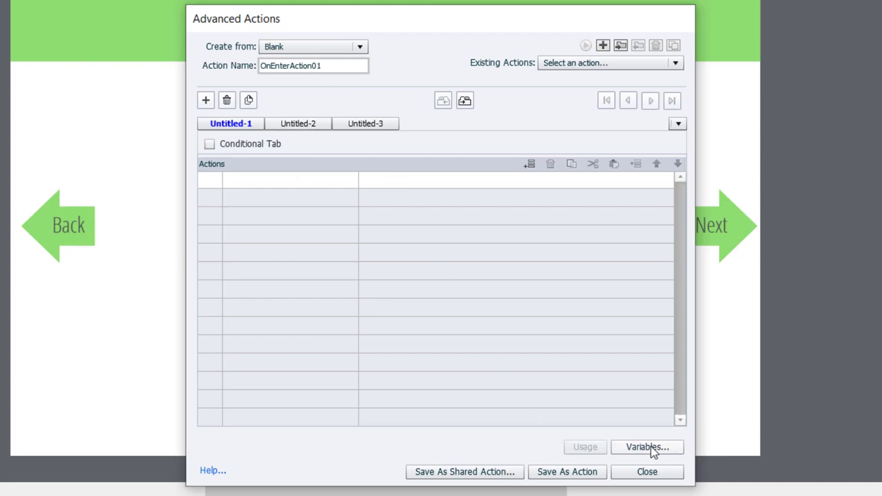
Add a user variable named v_BeginningOfSlide01 and return to the action editor.
left_click(646, 447)
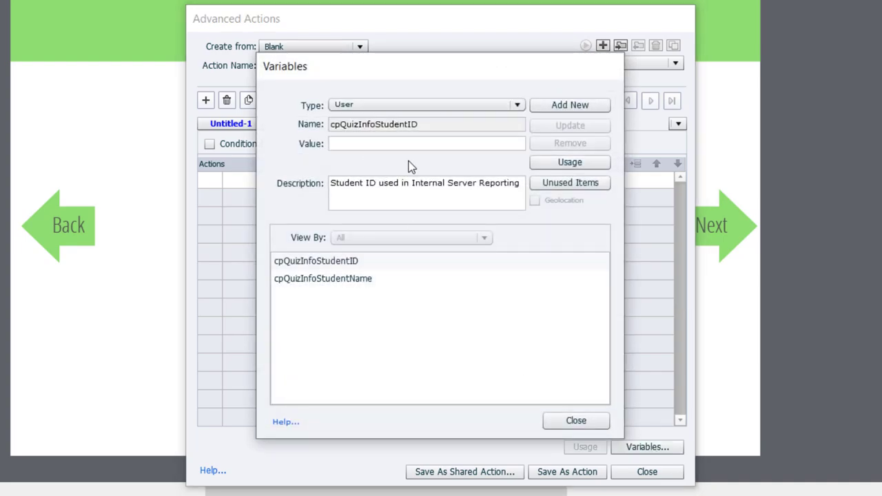
left_click(569, 105)
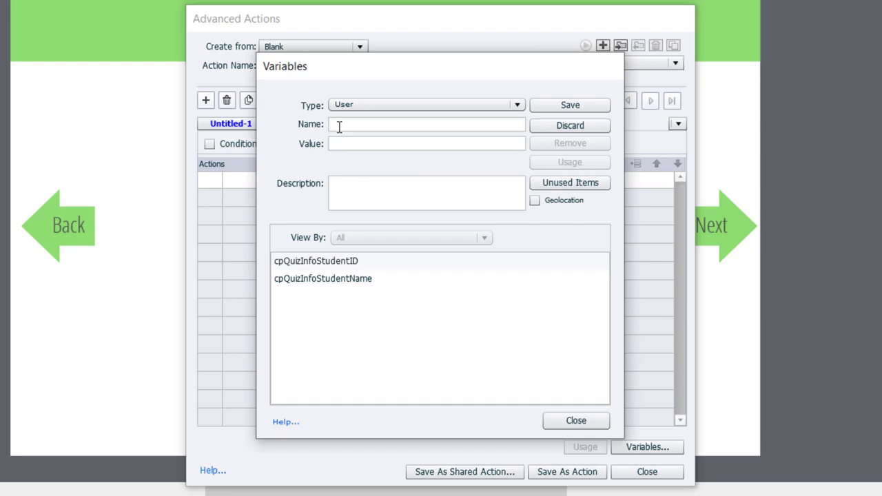
type("v")
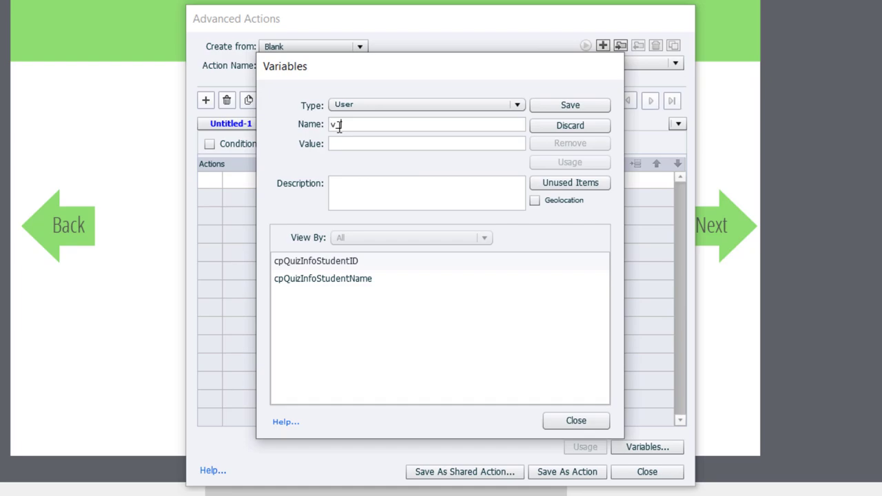
type("Beginningo")
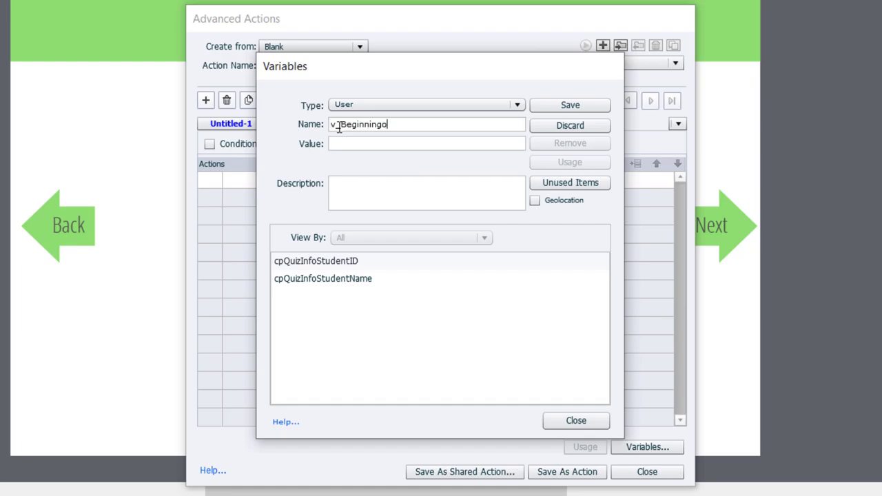
type("fSlide01")
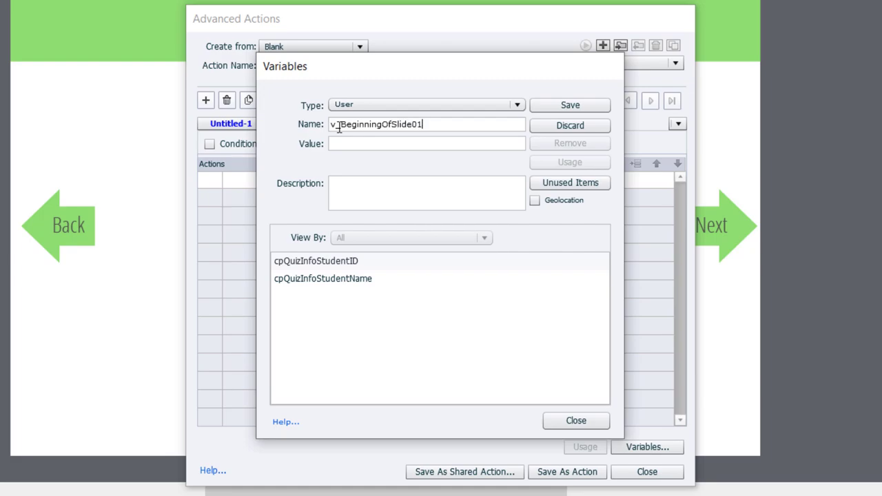
left_click(569, 105)
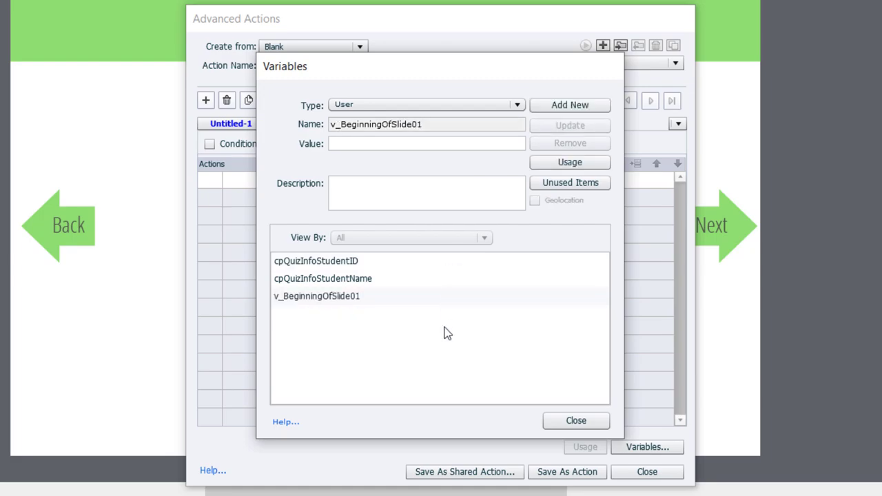
left_click(576, 420)
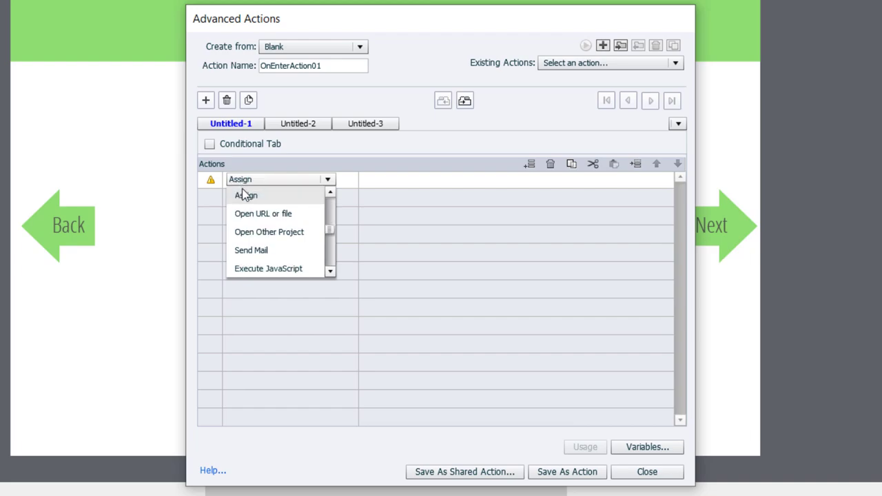
Assign v_BeginningOfSlide01 the value of cpInfoCurrentFrame, save OnEnterAction01 and close the editor.
left_click(245, 196)
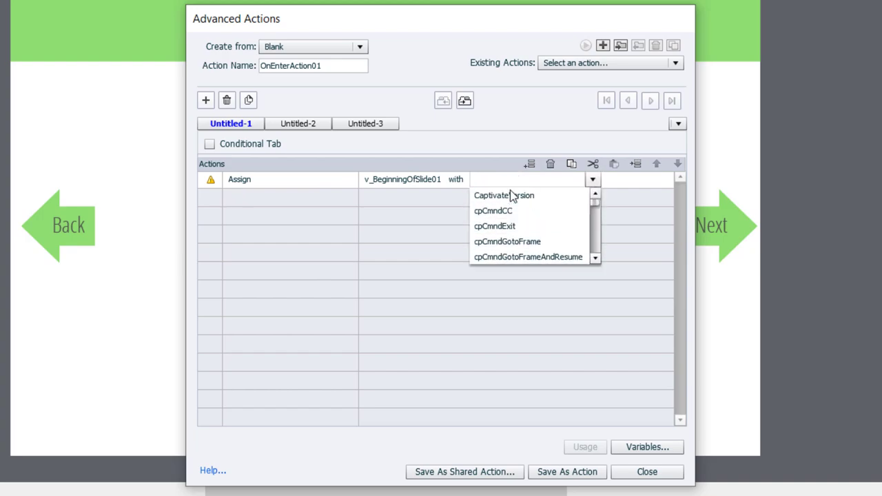
type("fra")
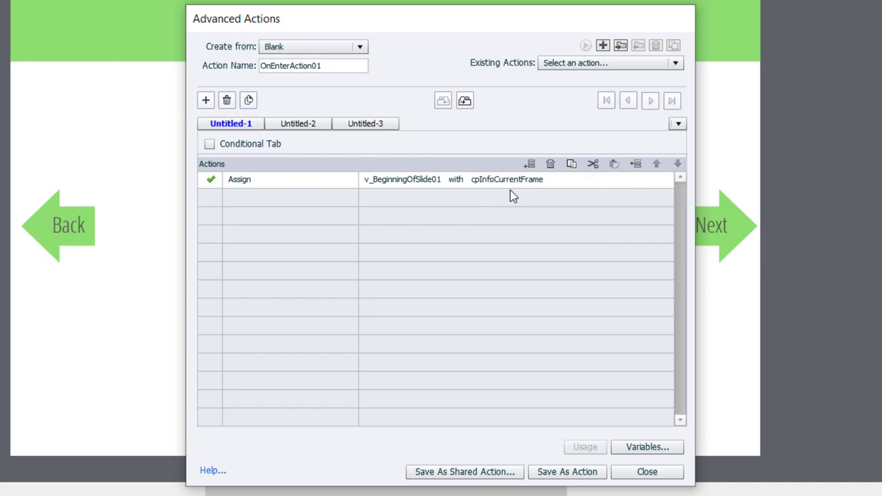
mouse_move(535, 204)
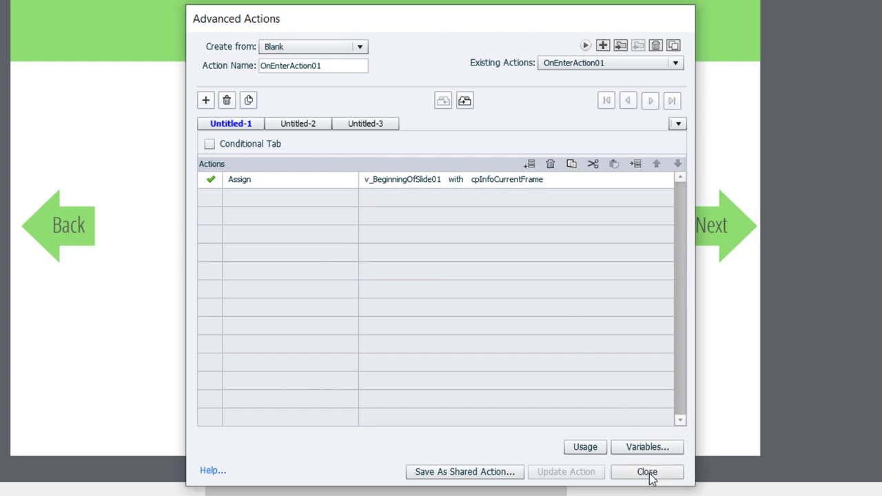
left_click(646, 472)
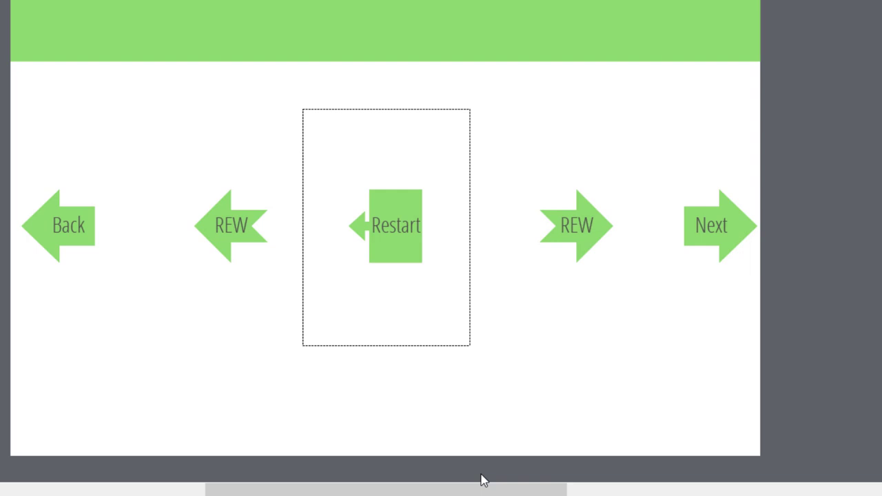
Set the Restart button's On Success to Execute Advanced Actions and bring up the action editor.
left_click(396, 226)
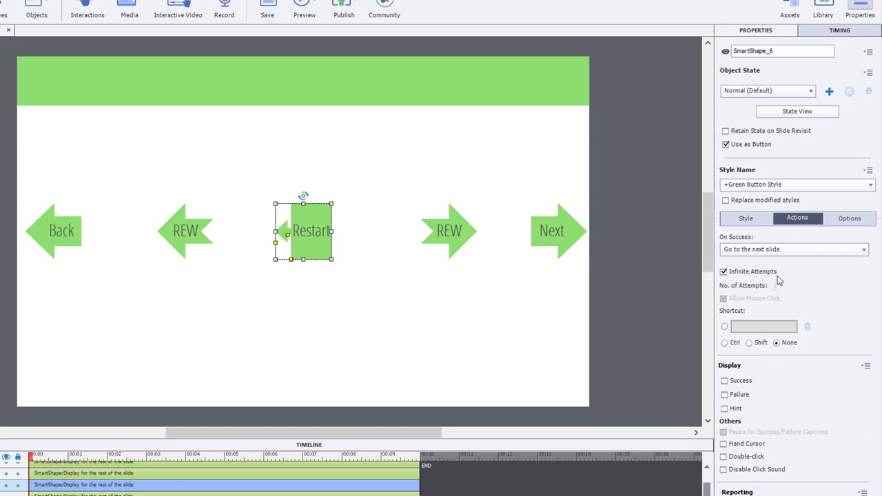
left_click(794, 248)
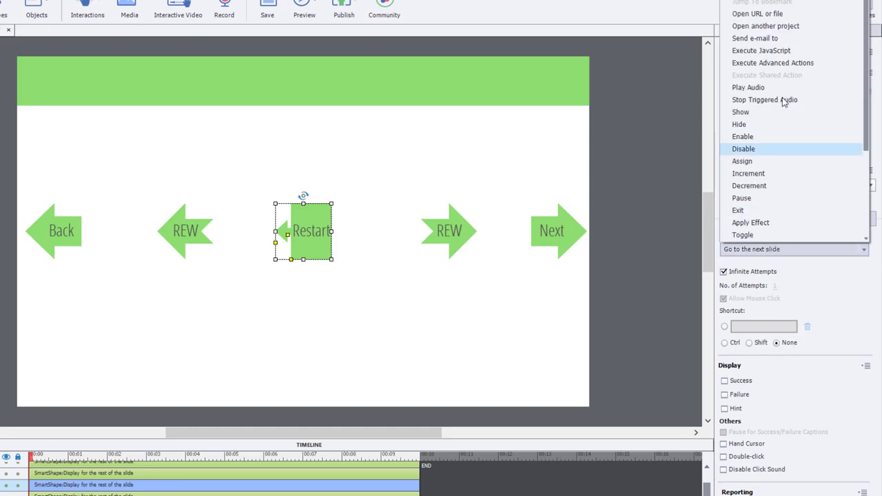
left_click(771, 64)
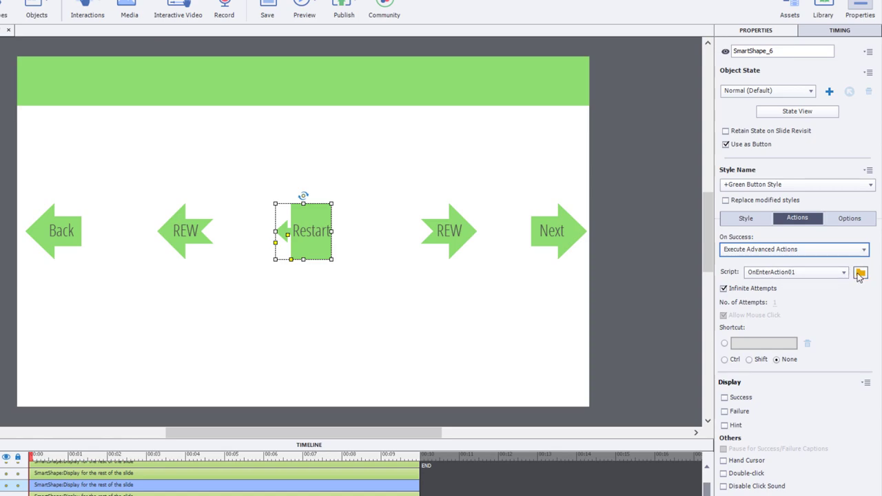
mouse_move(860, 273)
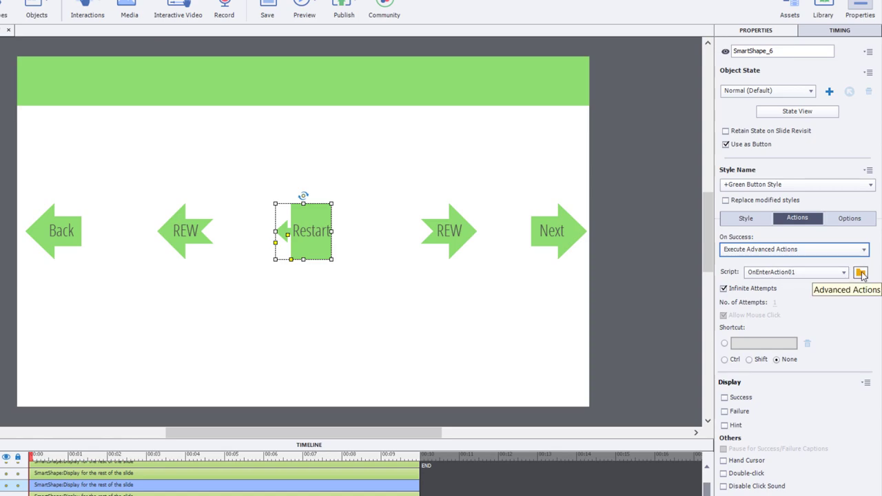
left_click(860, 272)
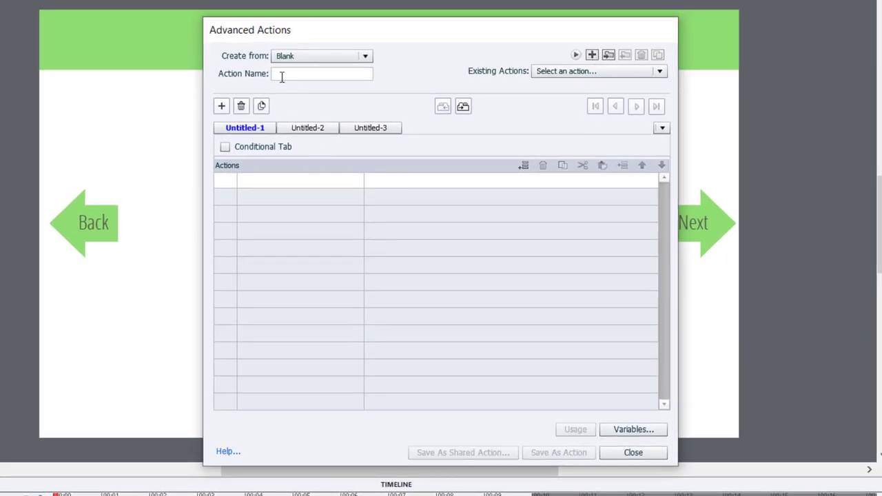
Name the action RestartSlide and assign cpCmndGotoFrameAndResume the variable v_BeginningOfSlide01.
type("RestartSlide")
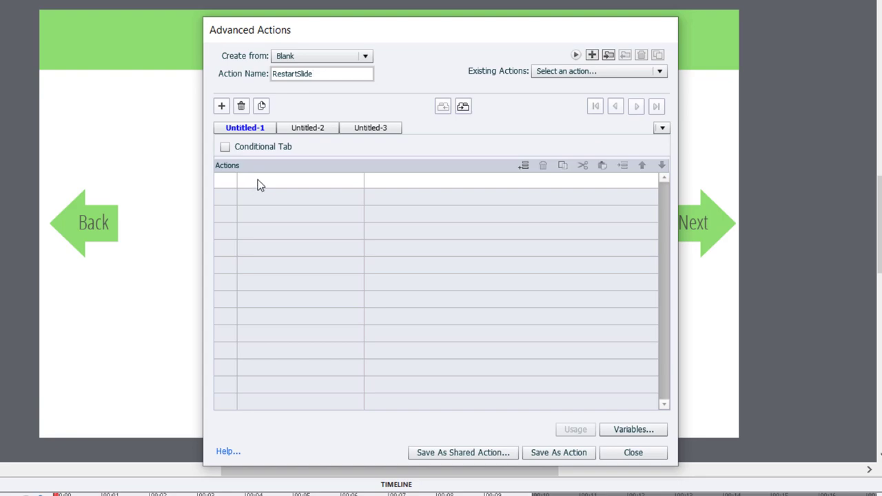
left_click(287, 179)
type("frame")
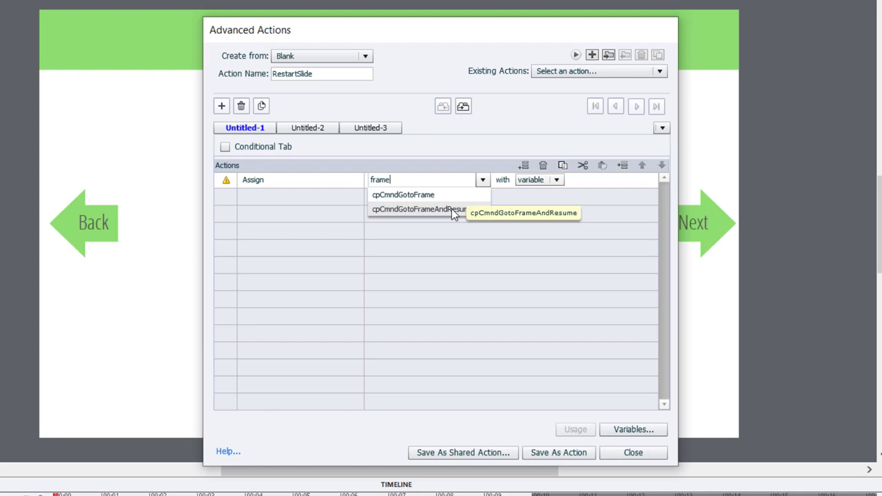
left_click(416, 210)
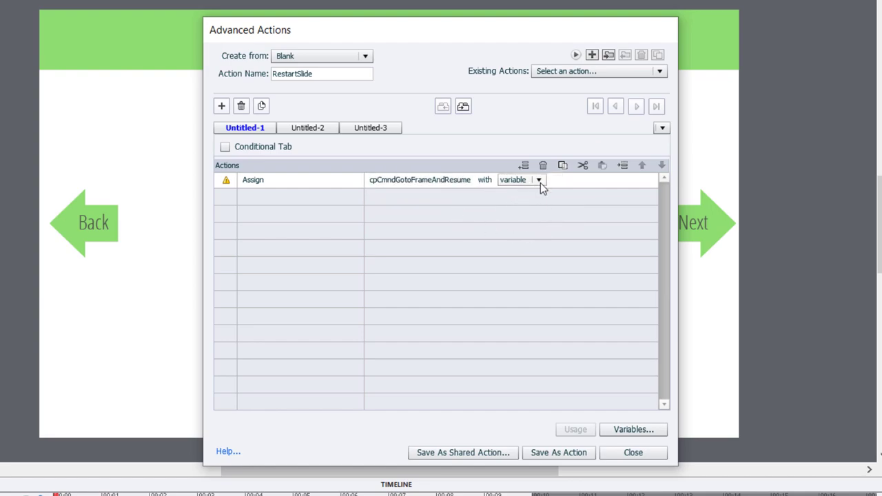
left_click(537, 179)
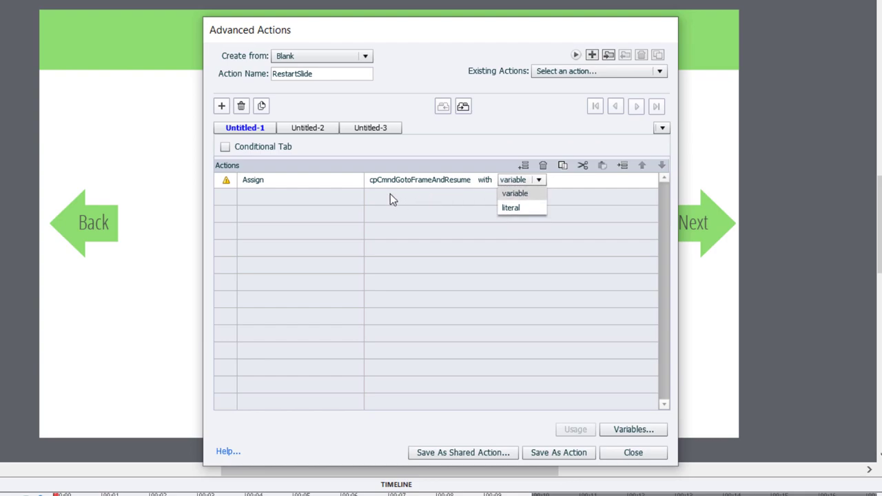
mouse_move(489, 196)
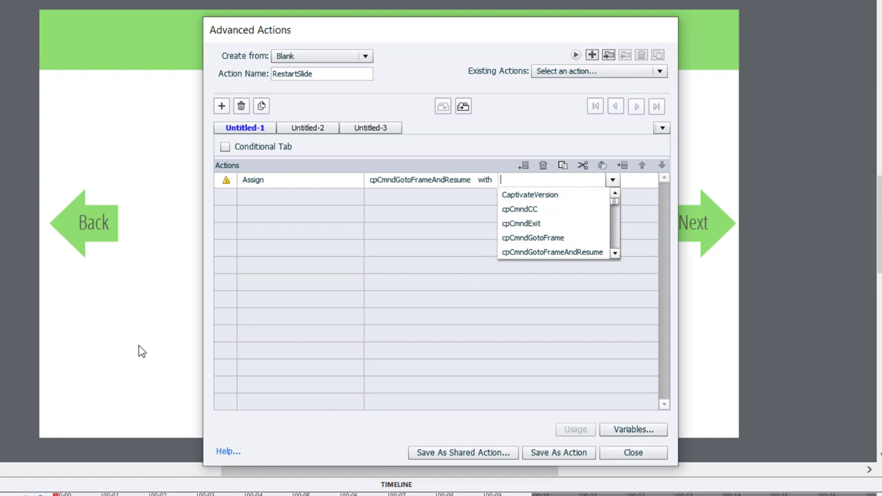
mouse_move(590, 224)
type("v_")
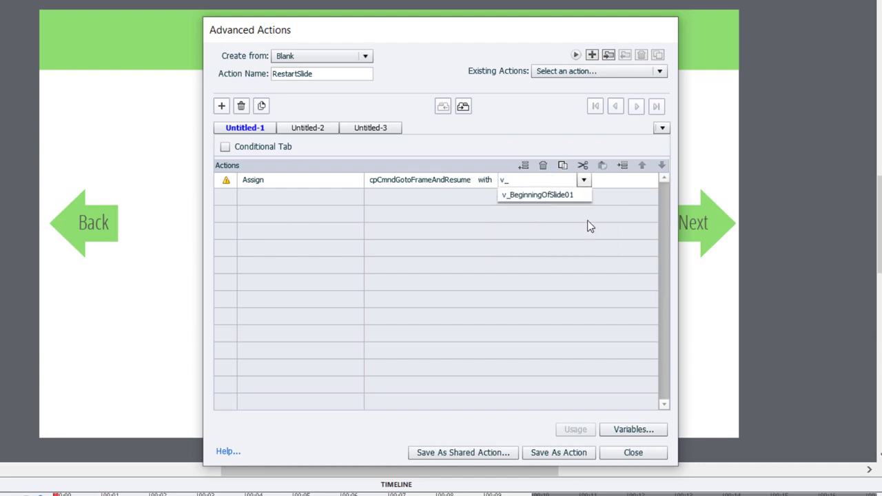
left_click(537, 195)
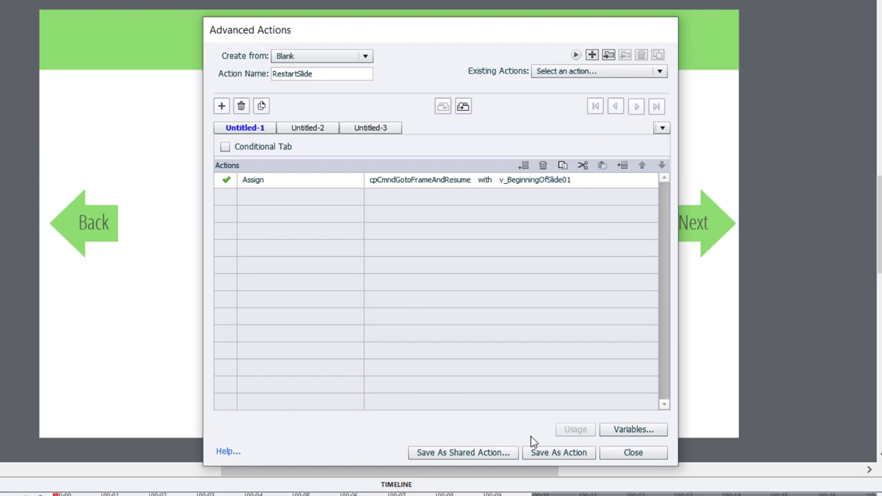
Save the RestartSlide action, confirm, and close the advanced actions editor.
left_click(558, 452)
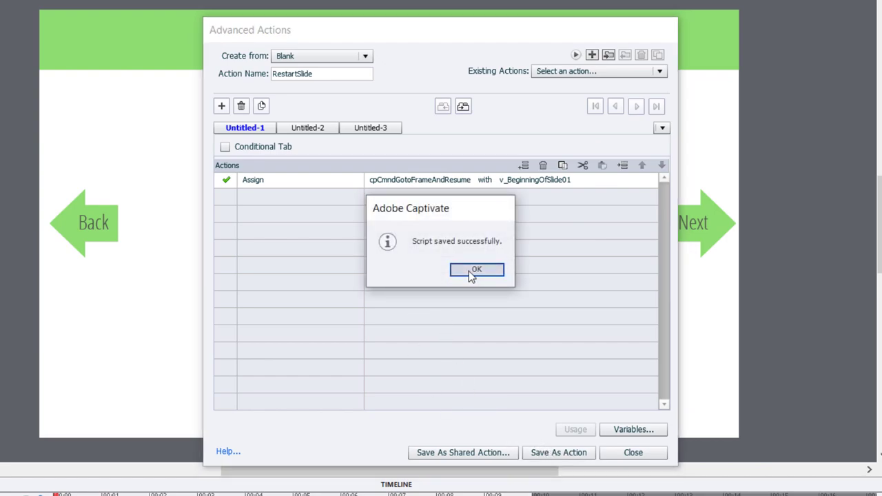
left_click(477, 269)
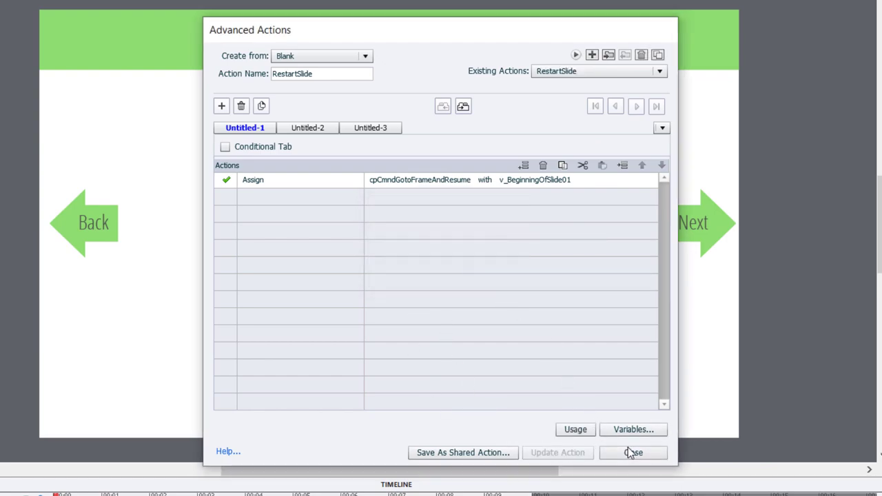
left_click(632, 452)
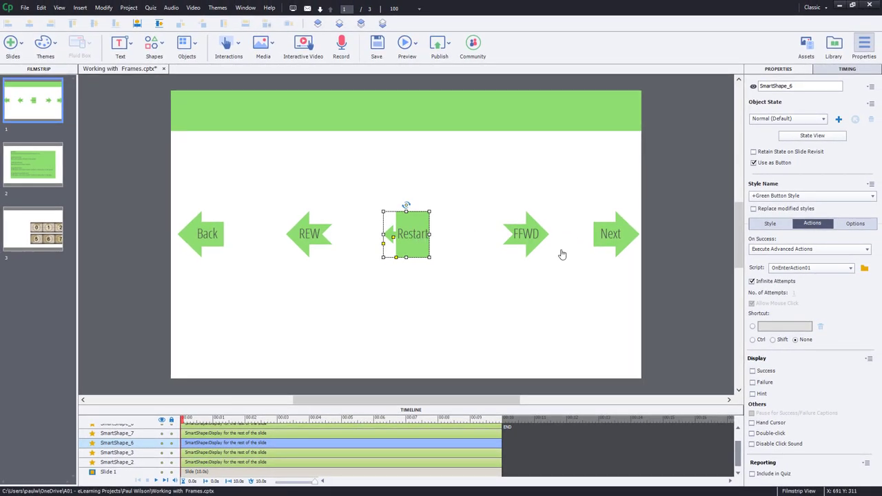
Attach the RestartSlide script to the Restart button, then select the REW button.
left_click(849, 268)
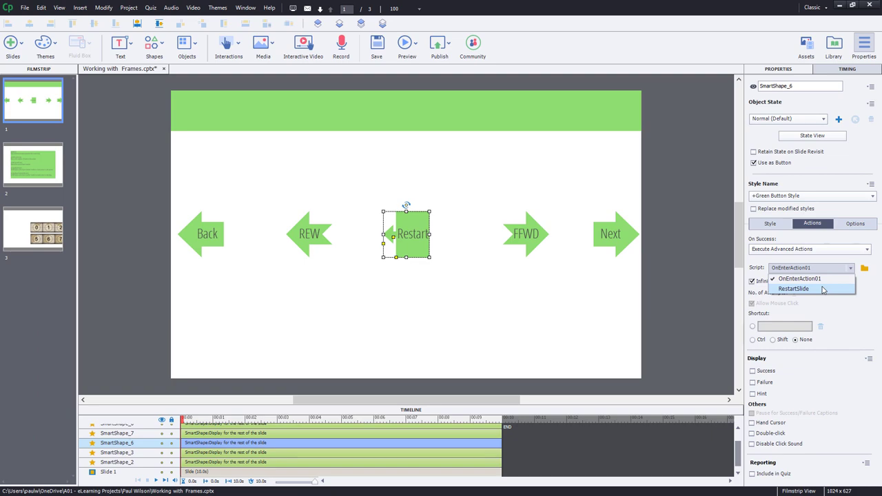
left_click(794, 290)
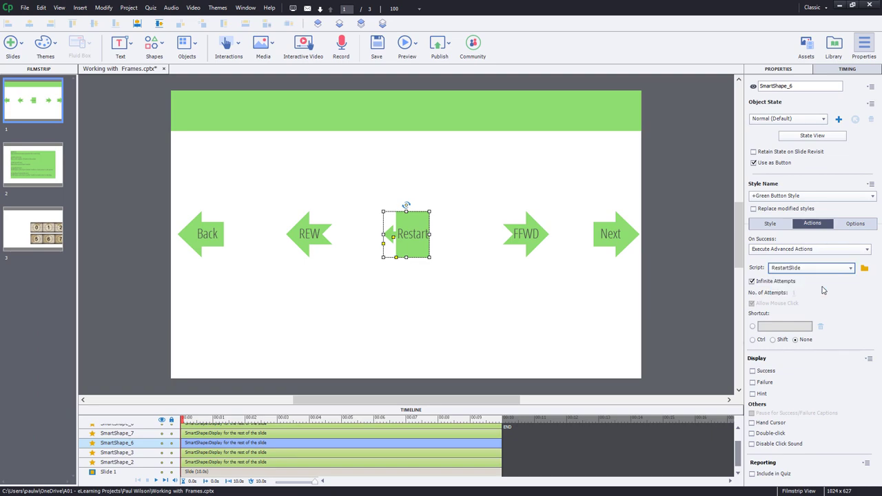
mouse_move(816, 299)
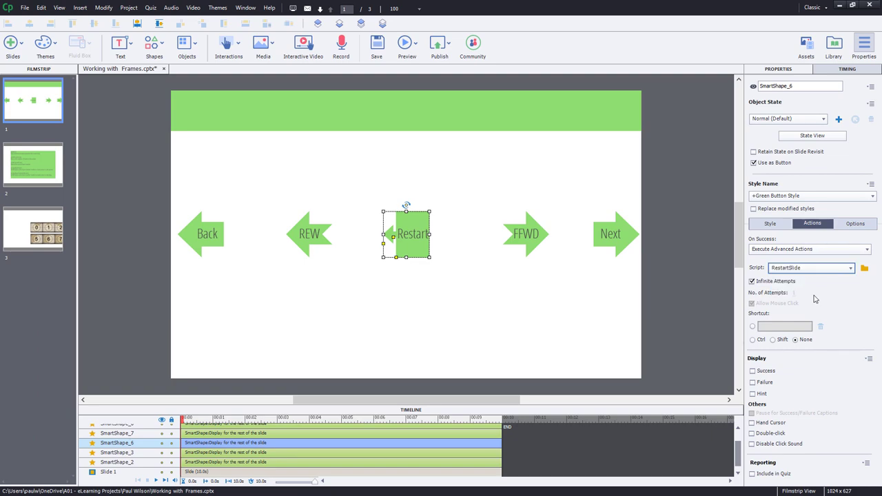
left_click(351, 302)
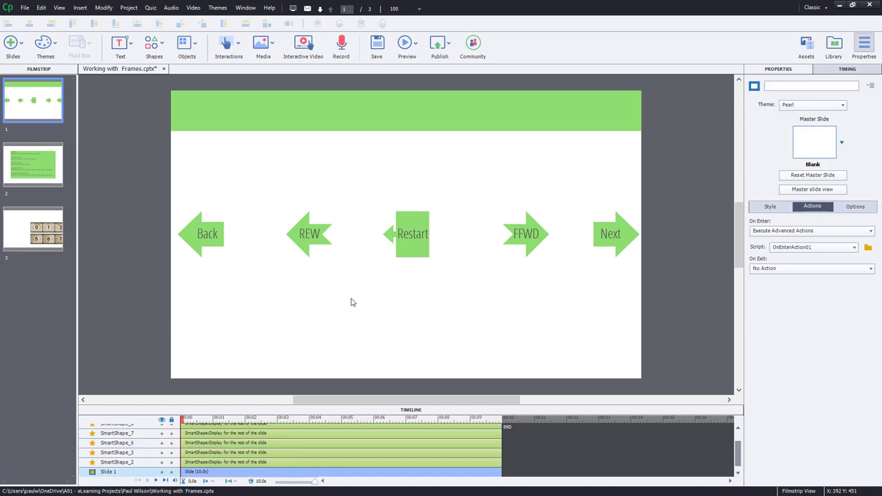
left_click(308, 233)
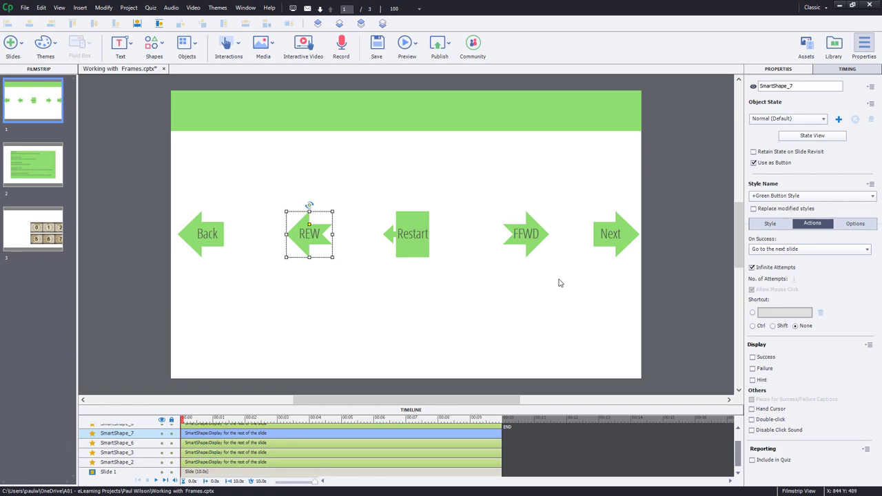
Set the REW button's On Success to Execute Advanced Actions and bring up the action editor.
left_click(811, 248)
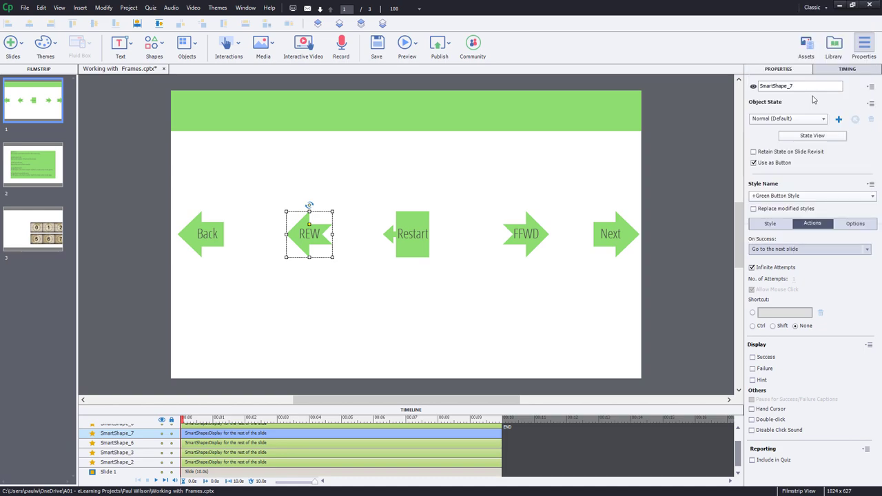
left_click(811, 248)
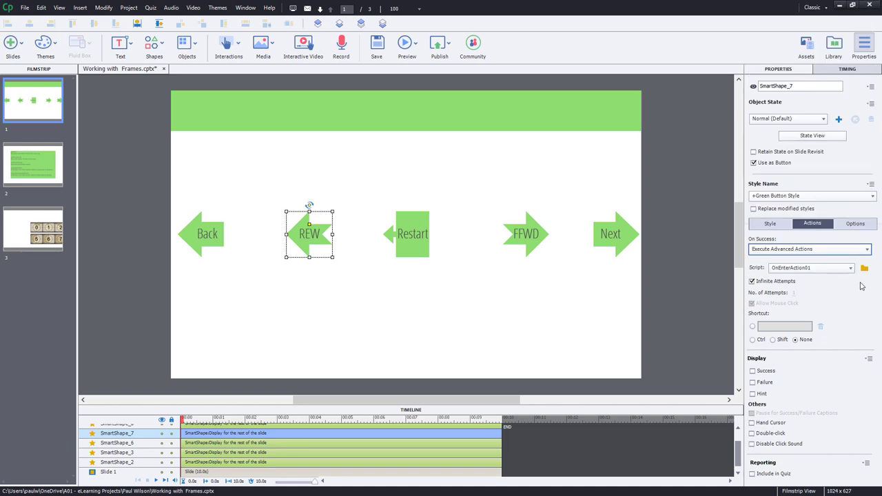
left_click(864, 268)
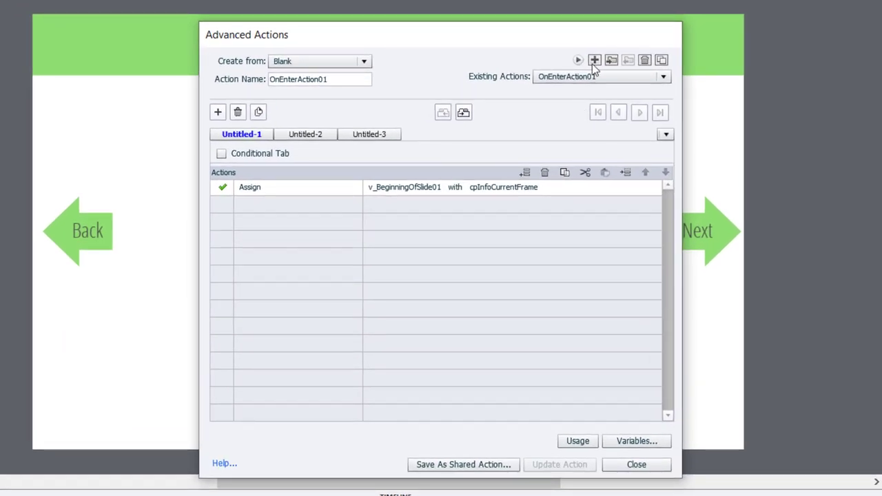
Create a blank action named Rewind with an Expression storing its result in cpCmndGotoFrameAndResume.
left_click(594, 60)
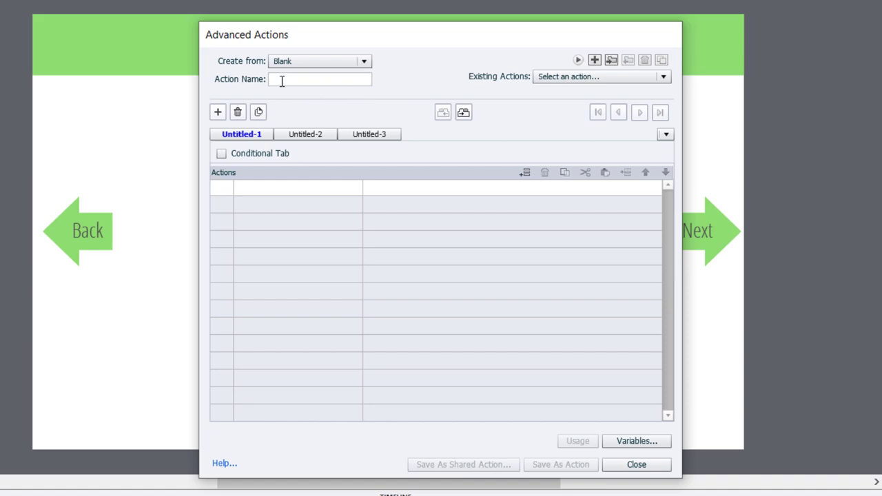
type("Rewind")
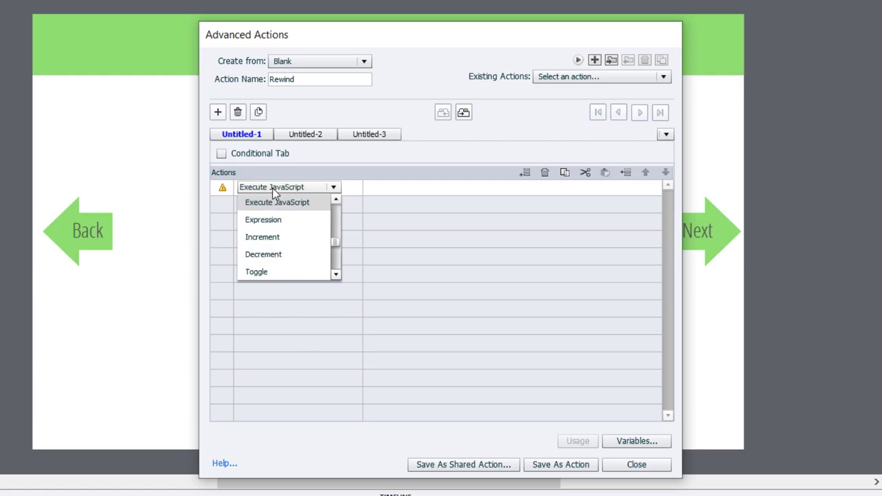
left_click(261, 220)
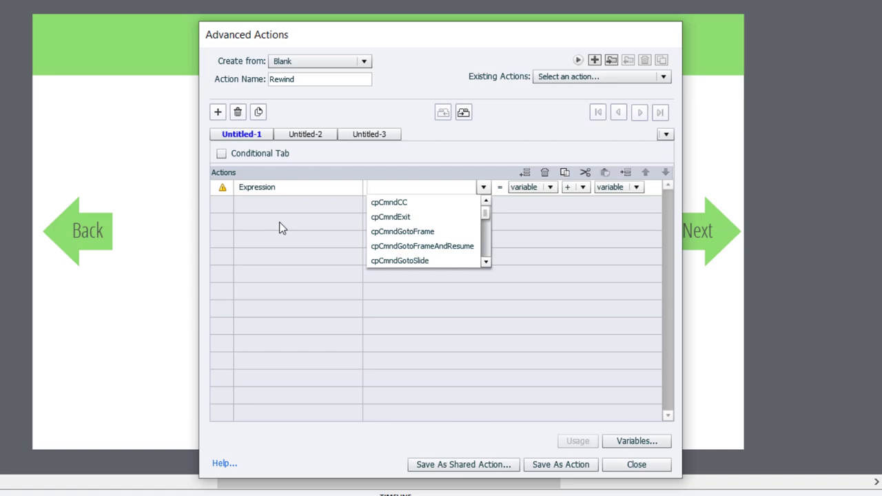
left_click(420, 187)
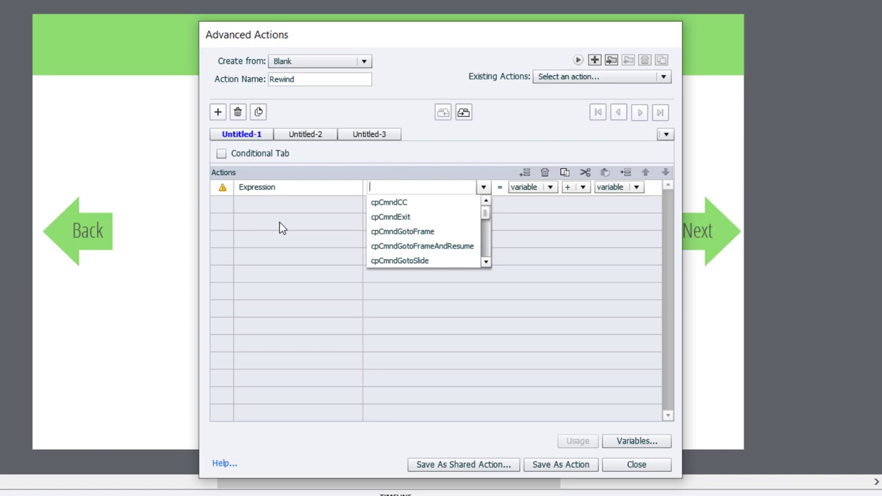
mouse_move(423, 246)
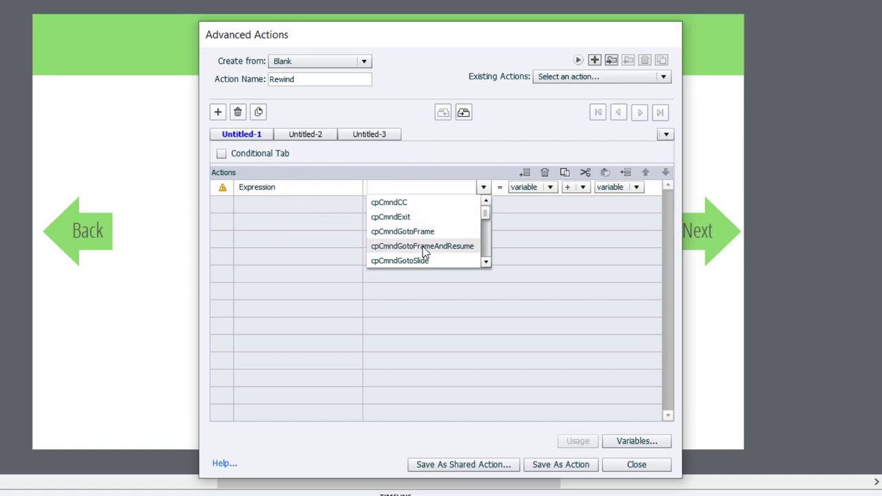
left_click(420, 188)
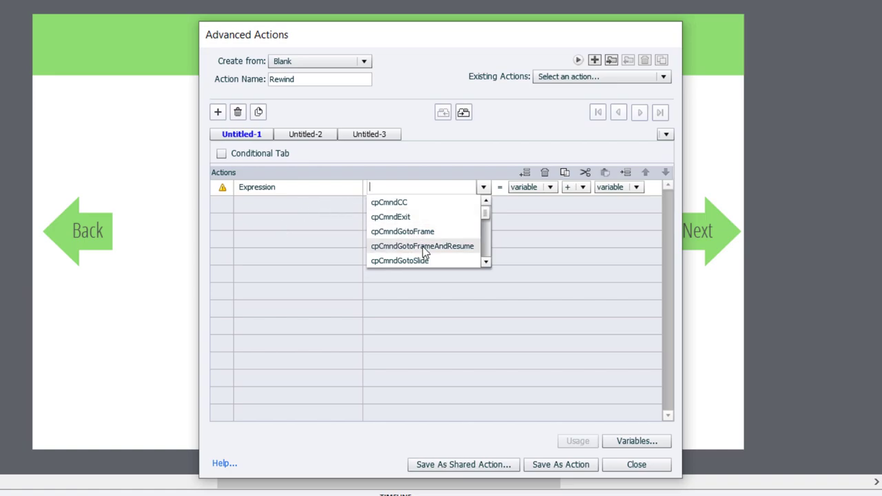
left_click(422, 245)
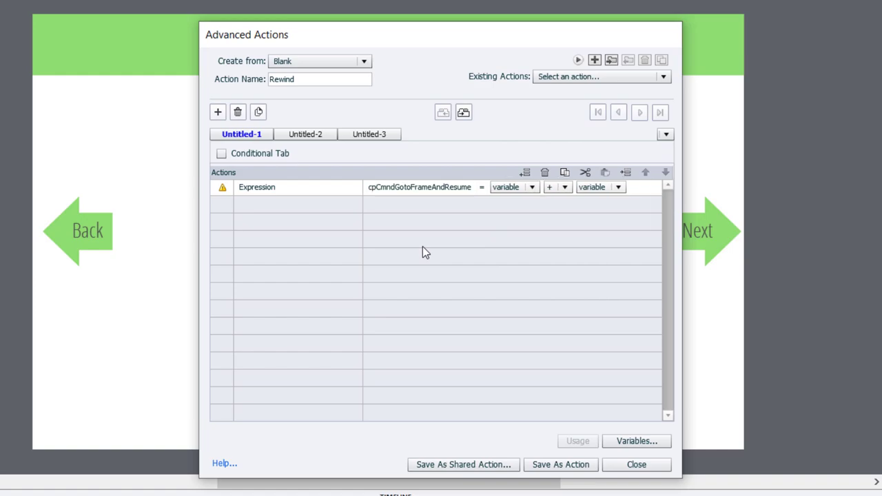
Complete the expression as cpInfoCurrentFrame minus literal 90, then save Rewind and close the editor.
left_click(530, 188)
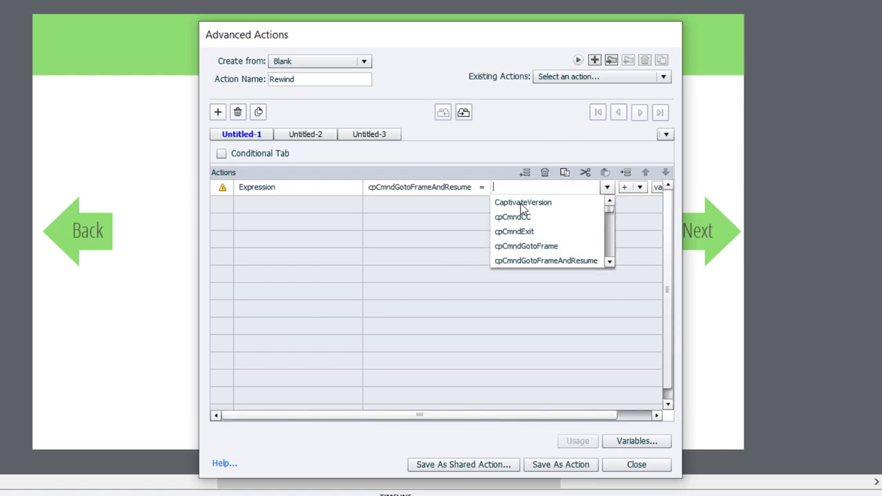
type("fram")
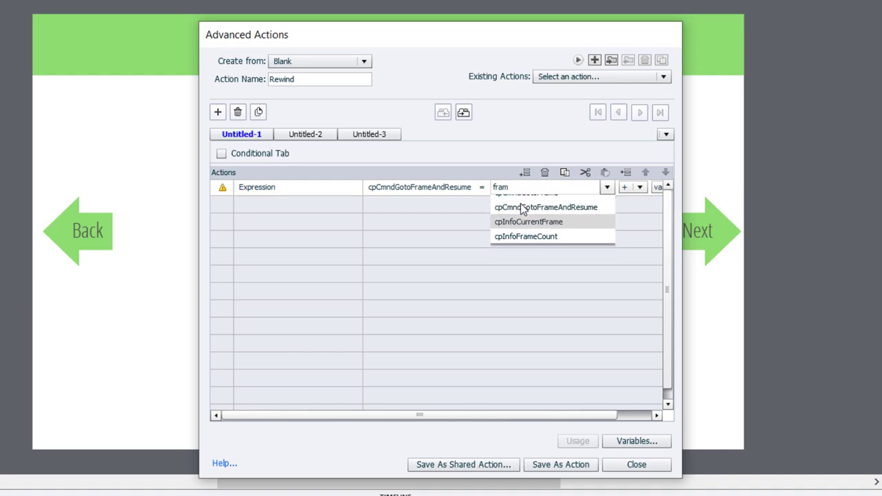
left_click(528, 221)
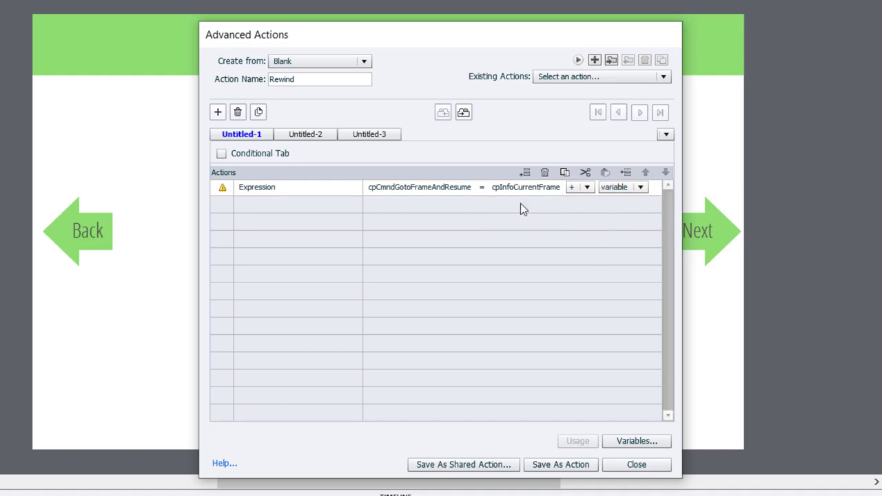
left_click(587, 187)
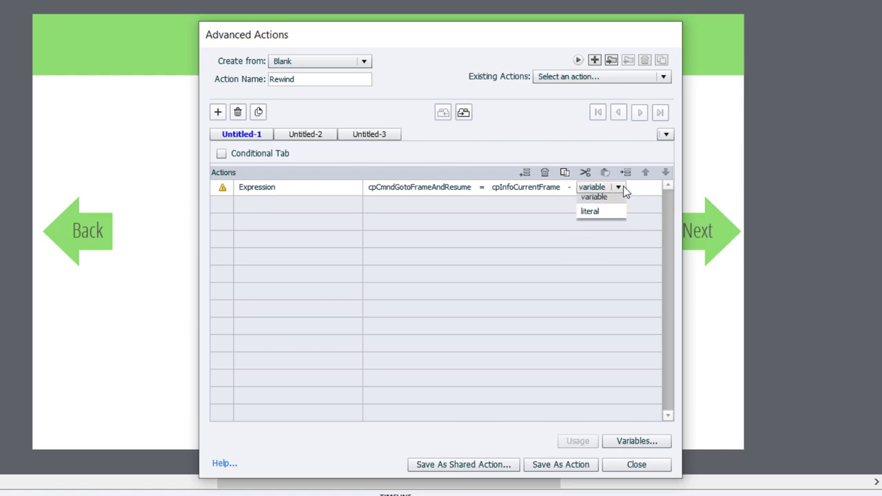
left_click(593, 196)
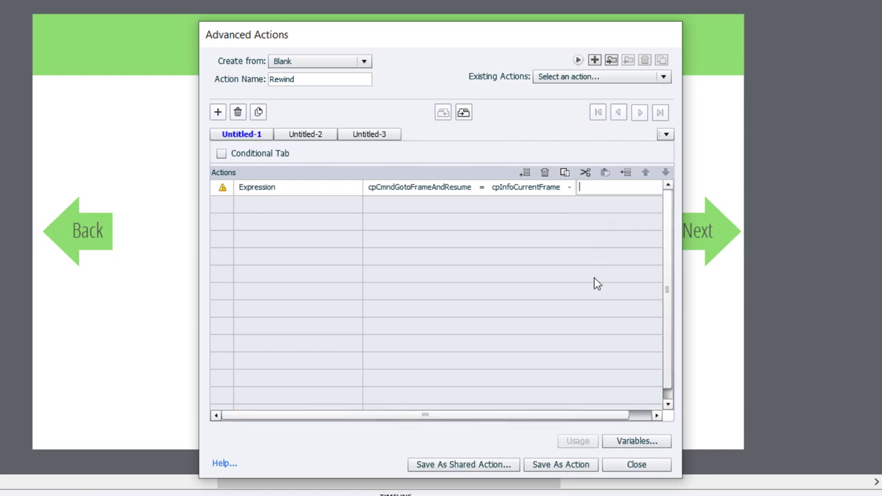
type("90")
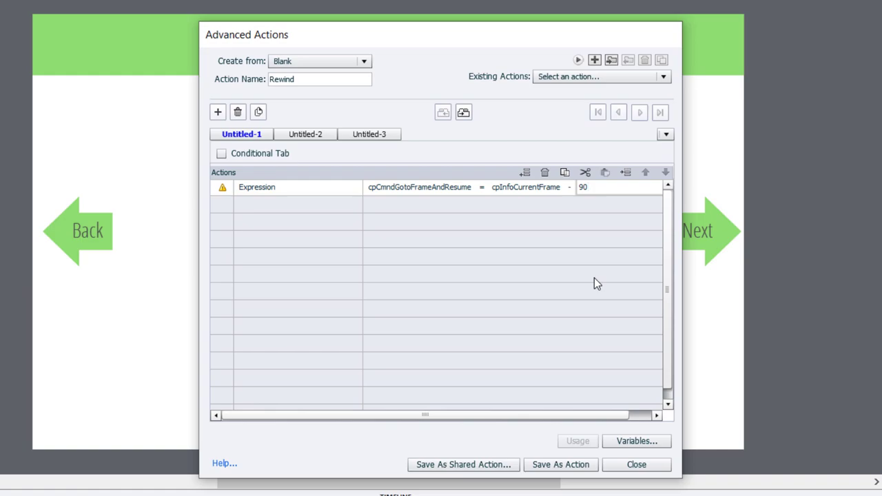
left_click(590, 187)
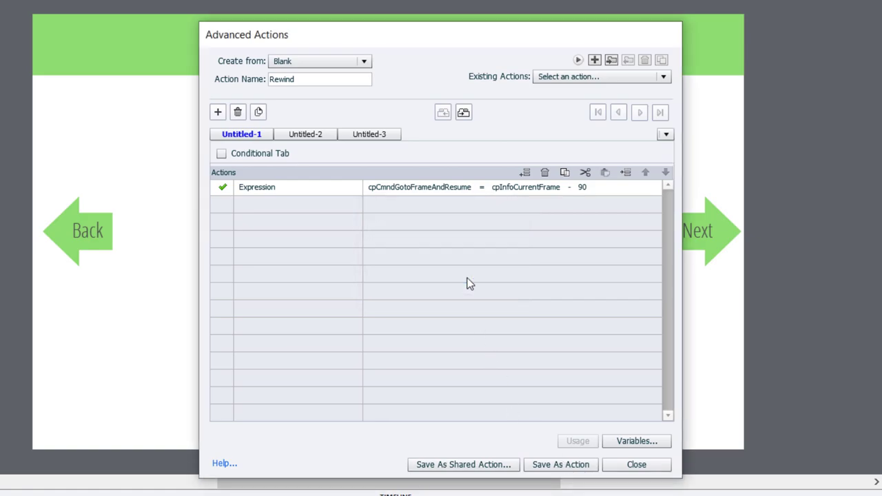
left_click(635, 463)
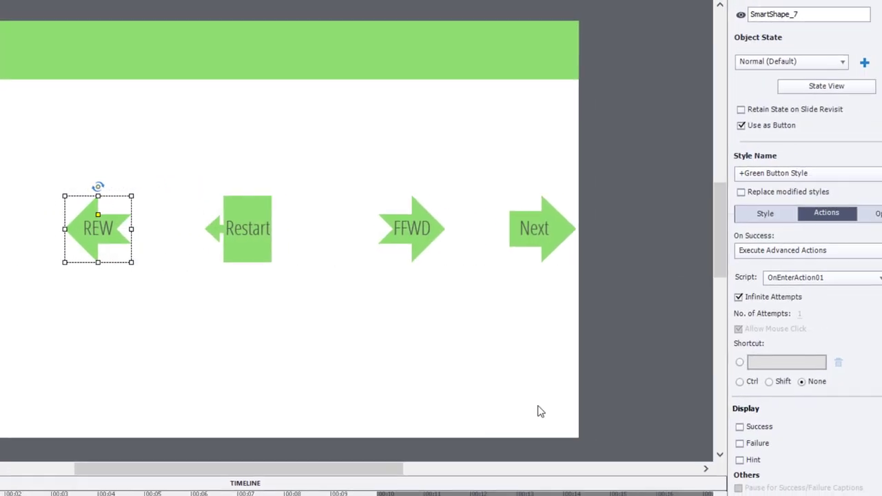
Assign the Rewind advanced action as the REW button's script, then select FFWD.
left_click(838, 277)
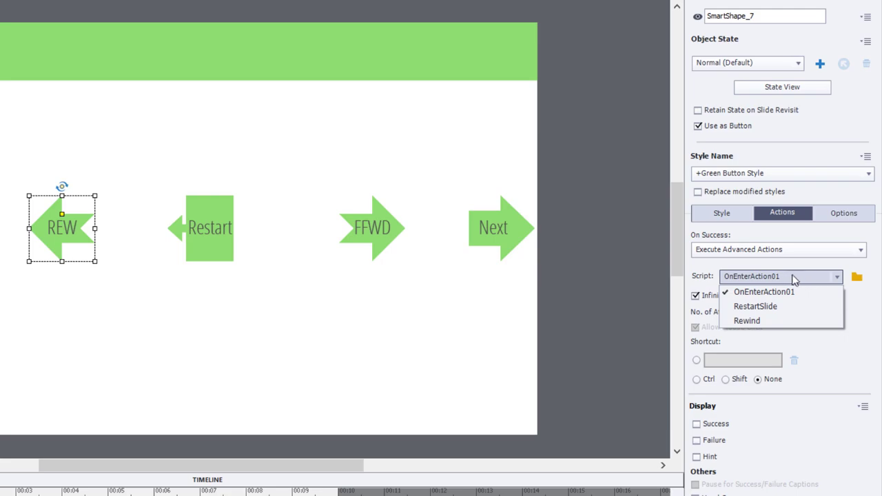
mouse_move(747, 320)
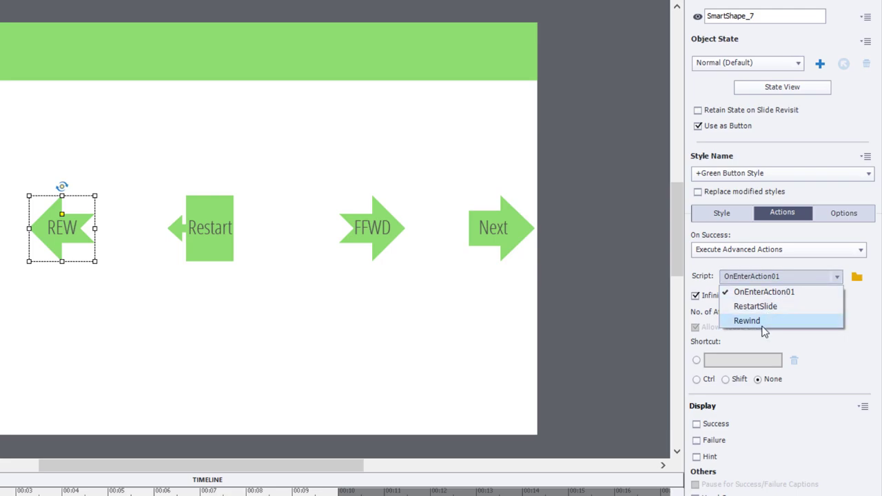
left_click(747, 320)
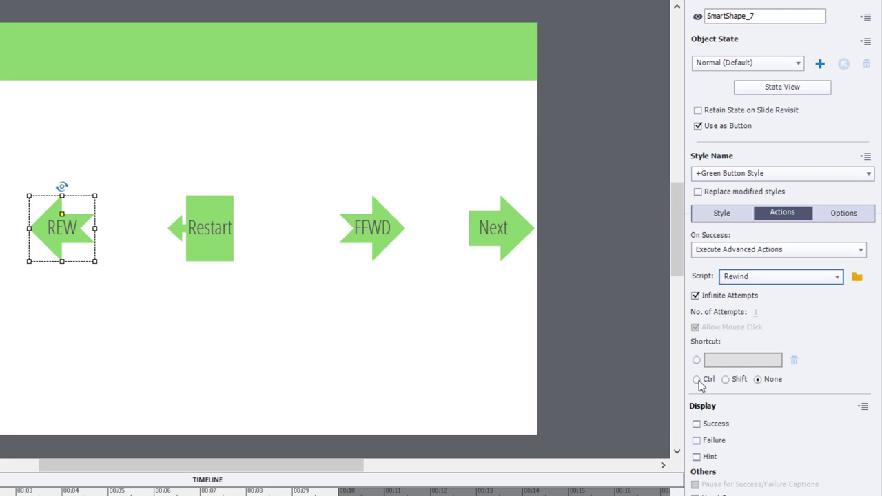
left_click(372, 228)
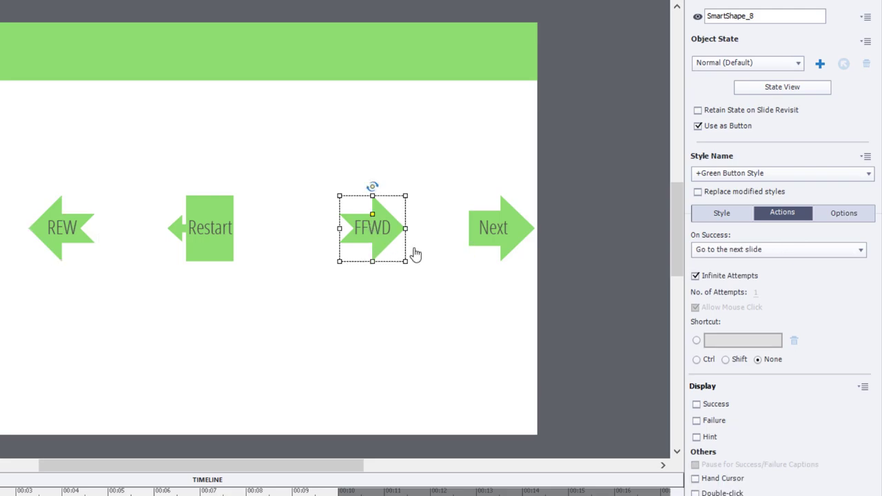
Set FFWD's On Success to Execute Advanced Actions with the Rewind script and bring up its editor.
left_click(777, 250)
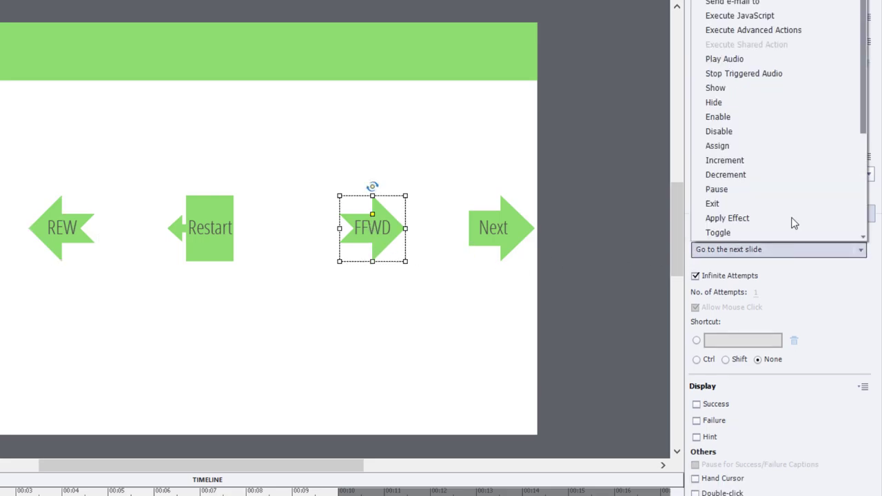
left_click(752, 31)
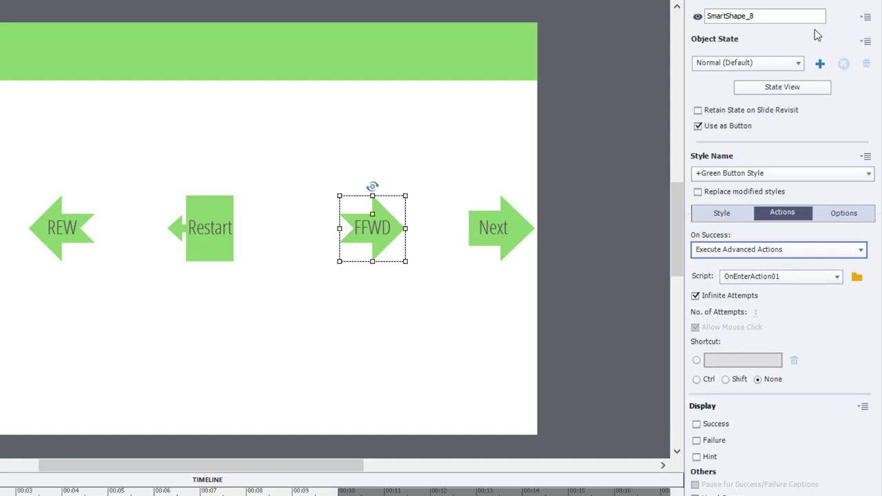
left_click(778, 276)
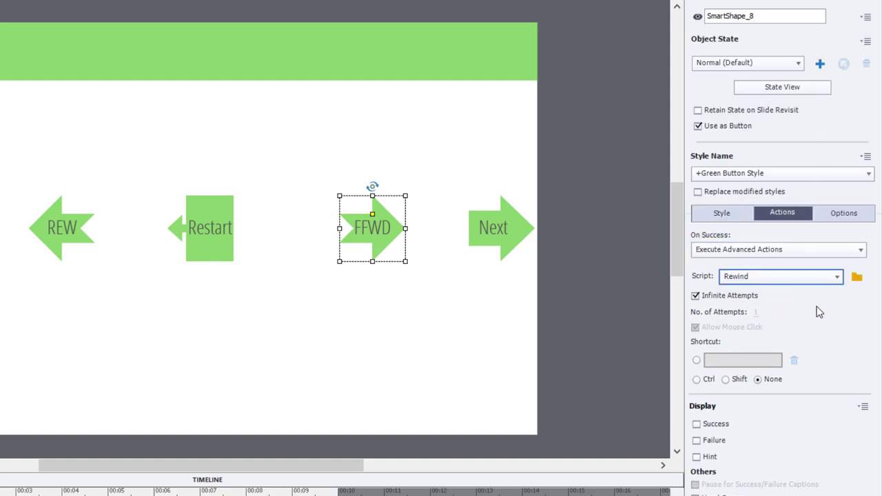
left_click(856, 275)
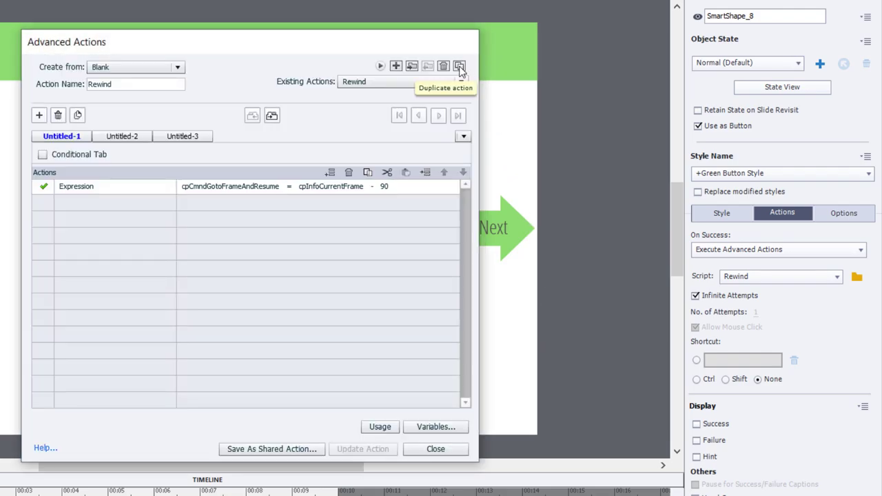
Duplicate Rewind as a new FFWD action that adds 90 frames, and update it.
left_click(459, 66)
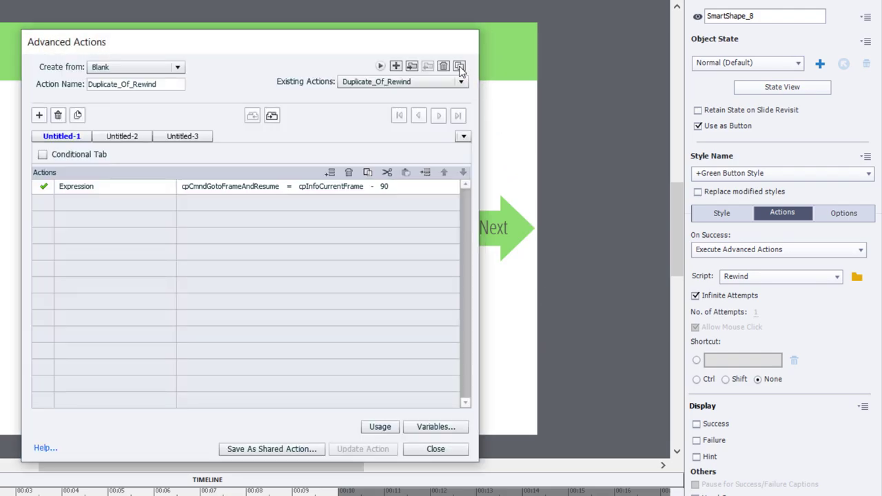
type("F")
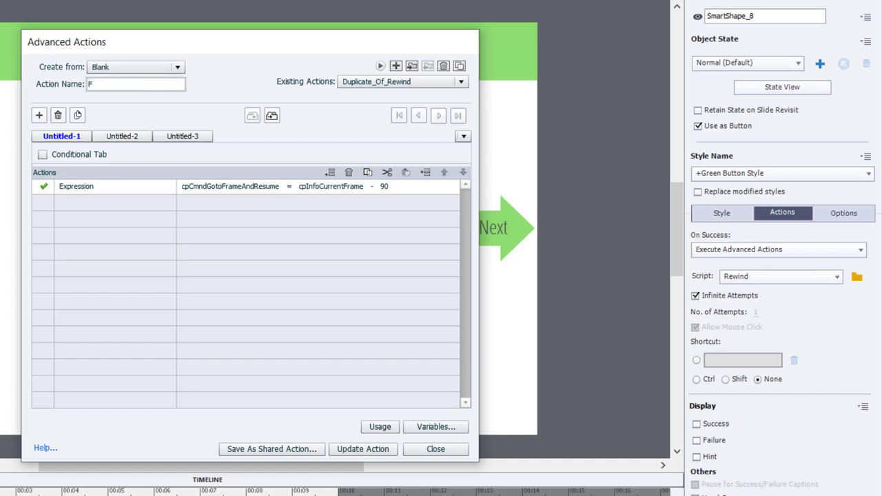
type("FWD")
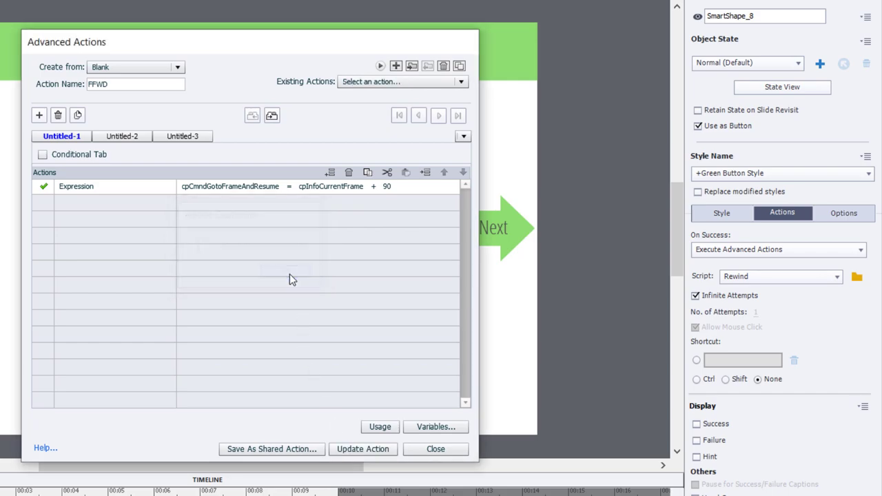
left_click(435, 449)
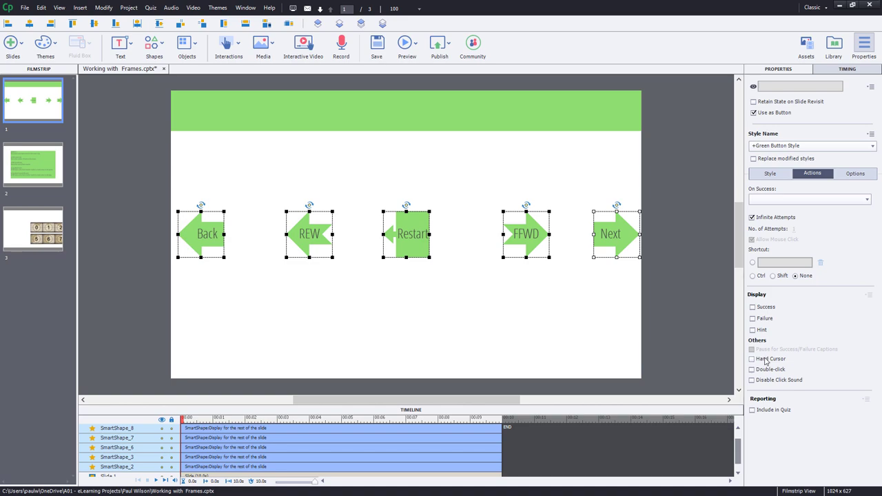
Enable Hand Cursor for the selected arrow buttons.
left_click(753, 358)
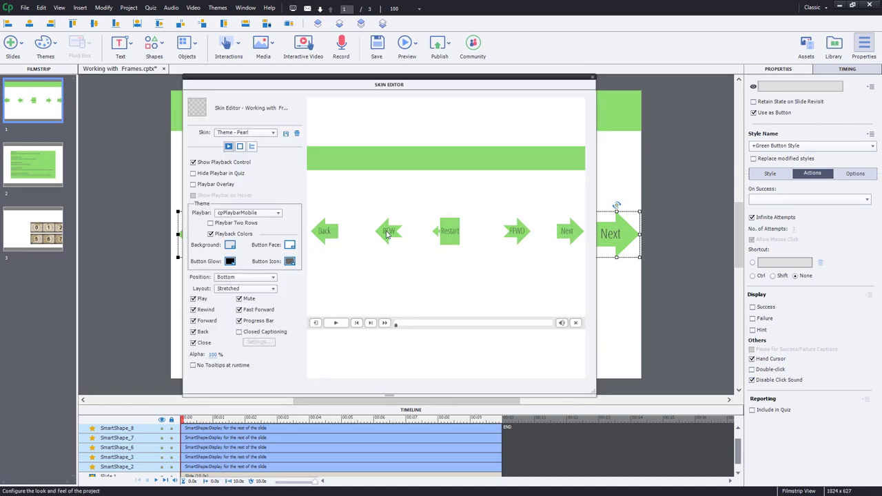
mouse_move(261, 193)
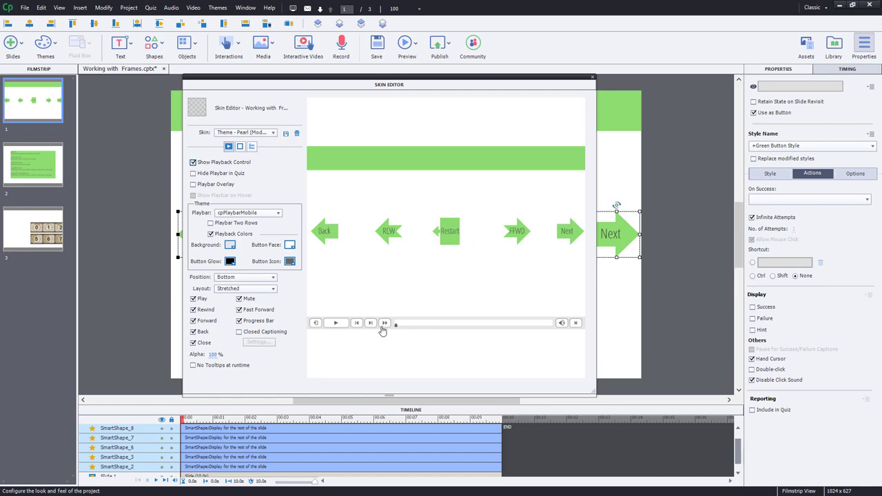
mouse_move(499, 262)
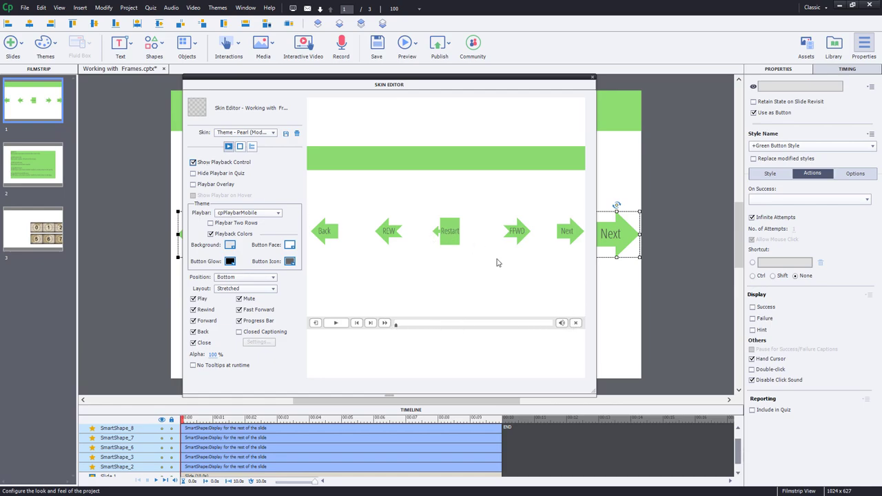
mouse_move(592, 77)
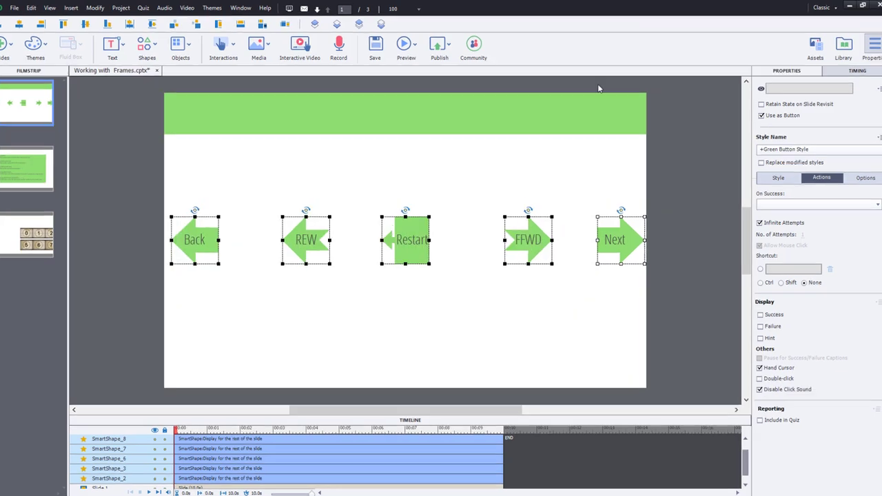
Preview as HTML5 in Browser and try the Restart and FFWD buttons.
left_click(405, 47)
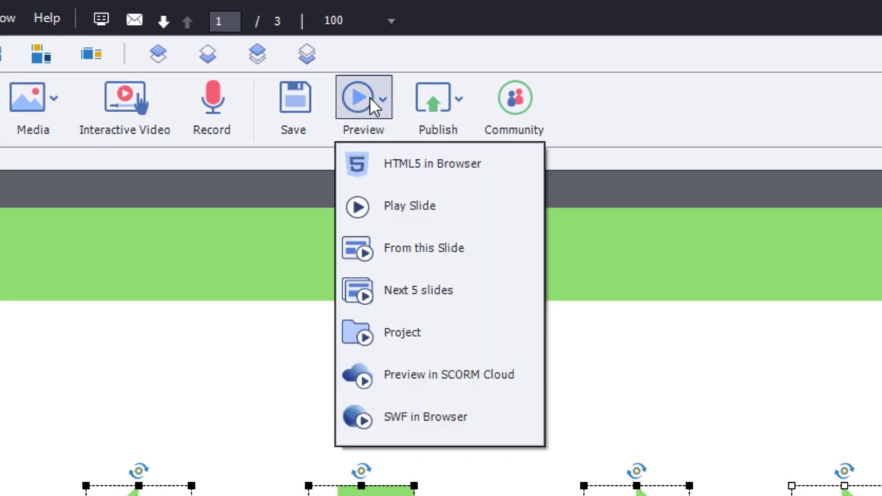
left_click(433, 162)
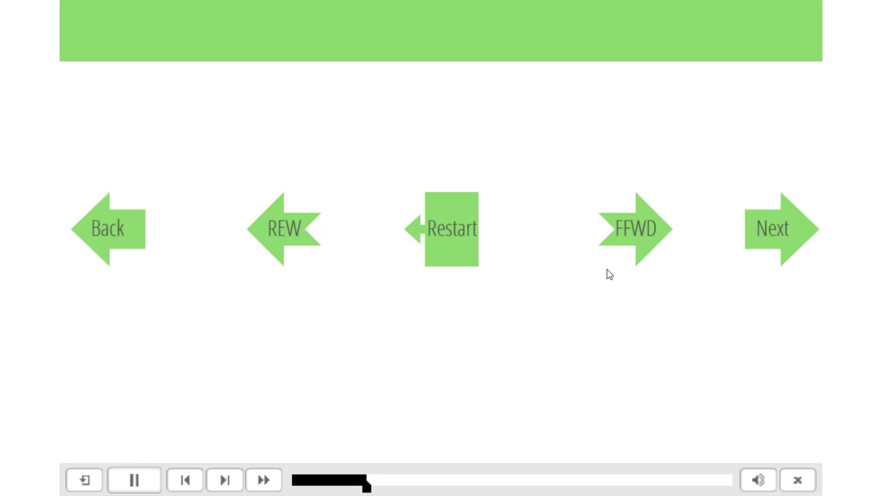
mouse_move(441, 265)
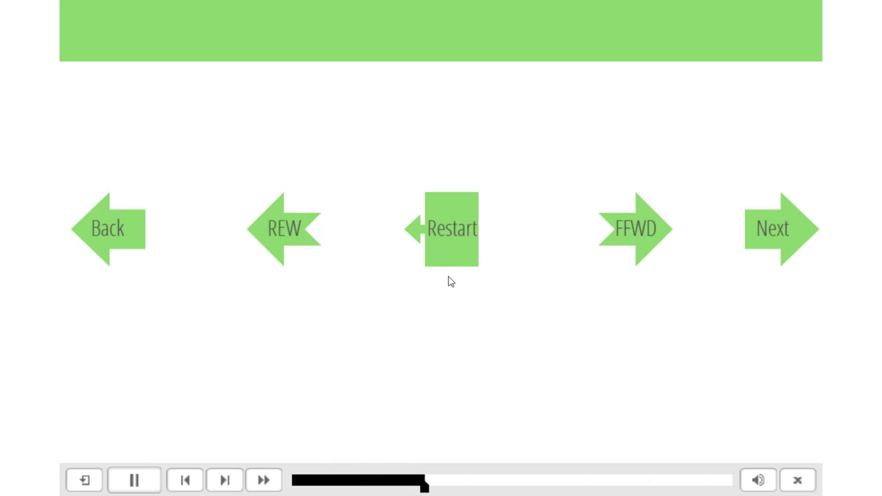
left_click(452, 229)
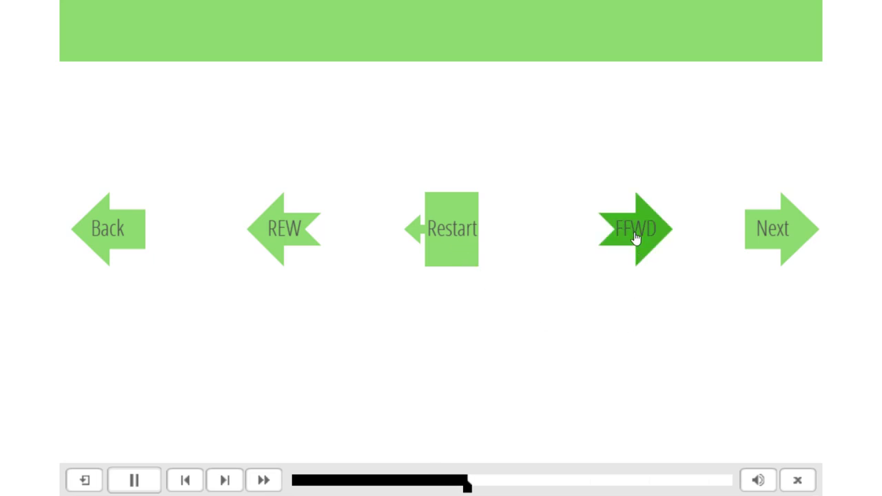
left_click(634, 229)
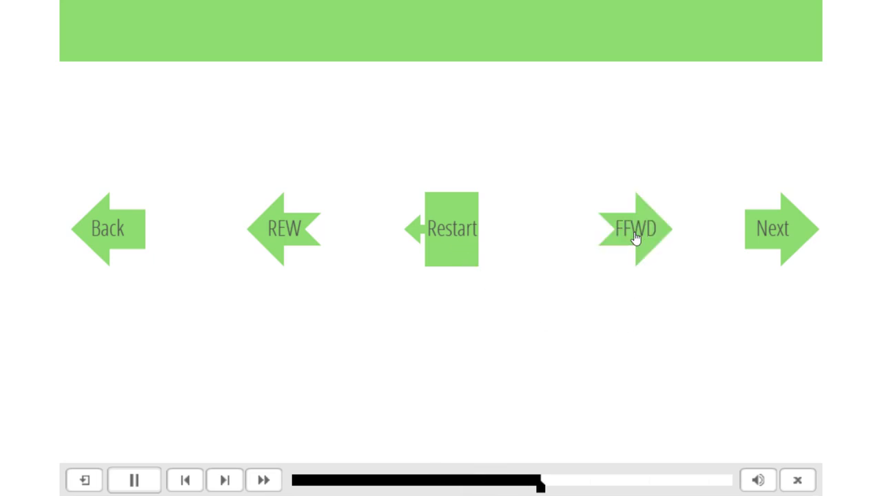